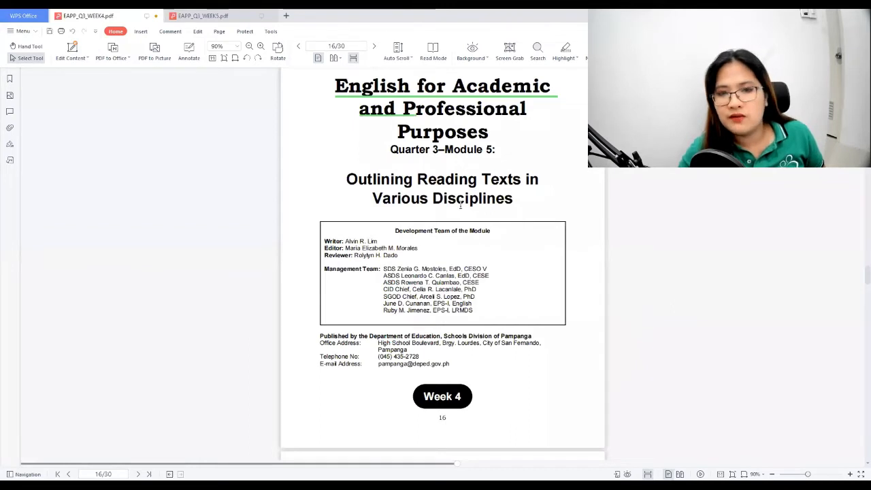
Step: Scroll from page 16 past the introductory message to What I Need to Know
{"action": "scroll", "scroll_direction": "down", "scroll_amount": 3}
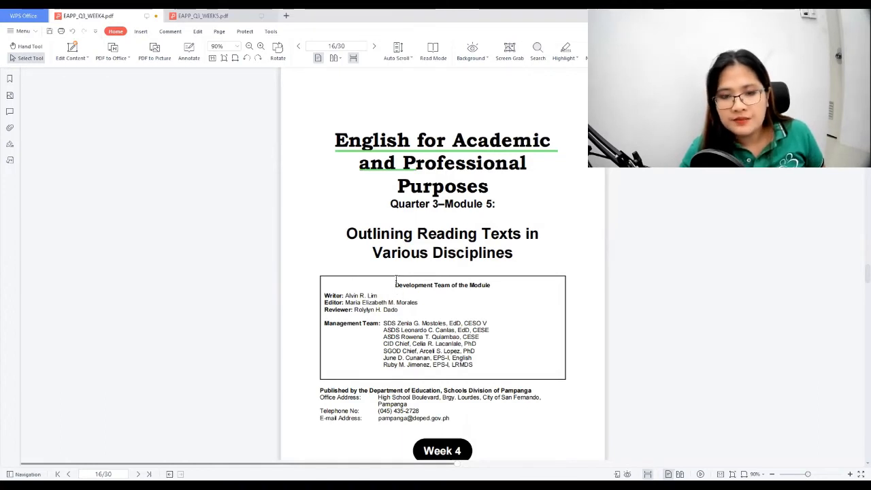
{"action": "double_click", "coordinate": [405, 285]}
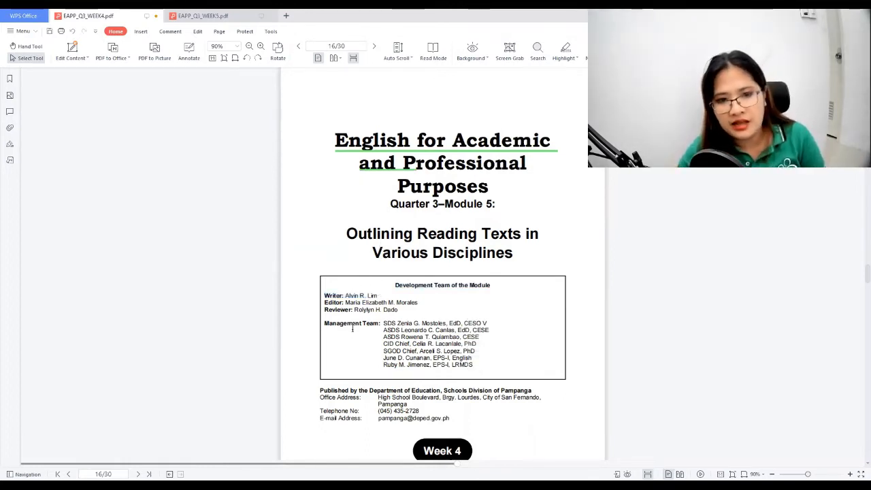
{"action": "mouse_move", "coordinate": [448, 323]}
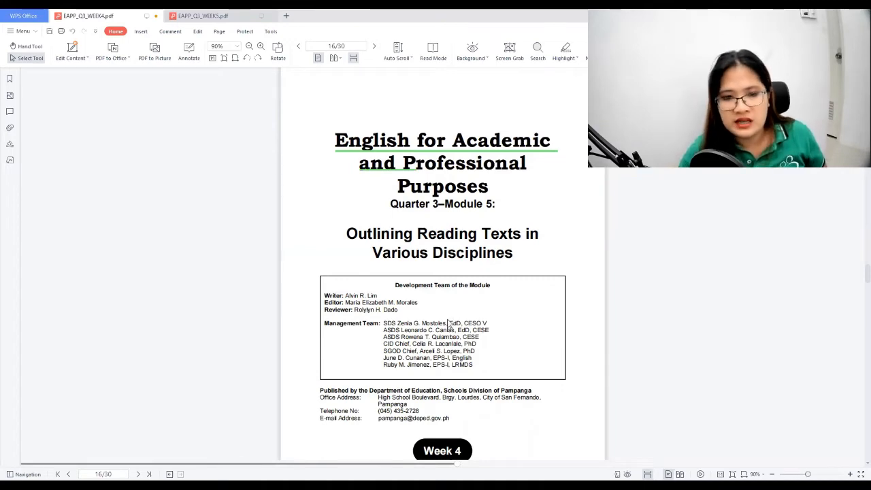
{"action": "scroll", "scroll_direction": "down", "scroll_amount": 3}
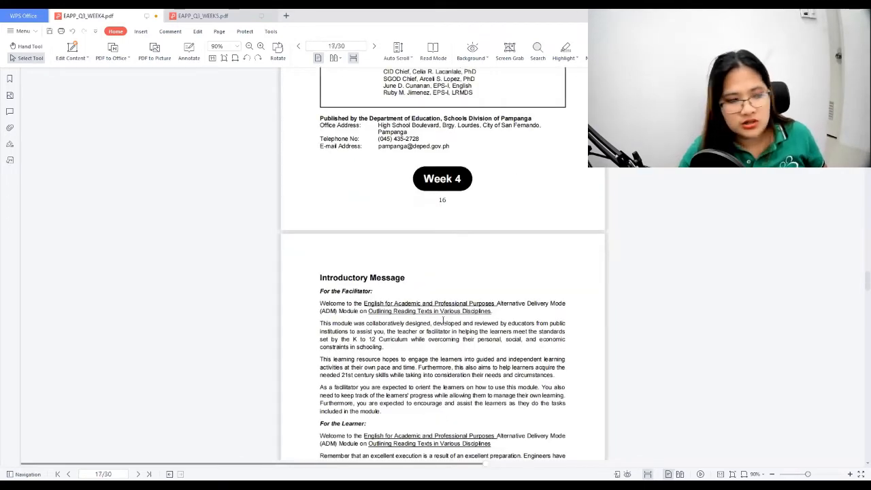
{"action": "scroll", "scroll_direction": "down", "scroll_amount": 3}
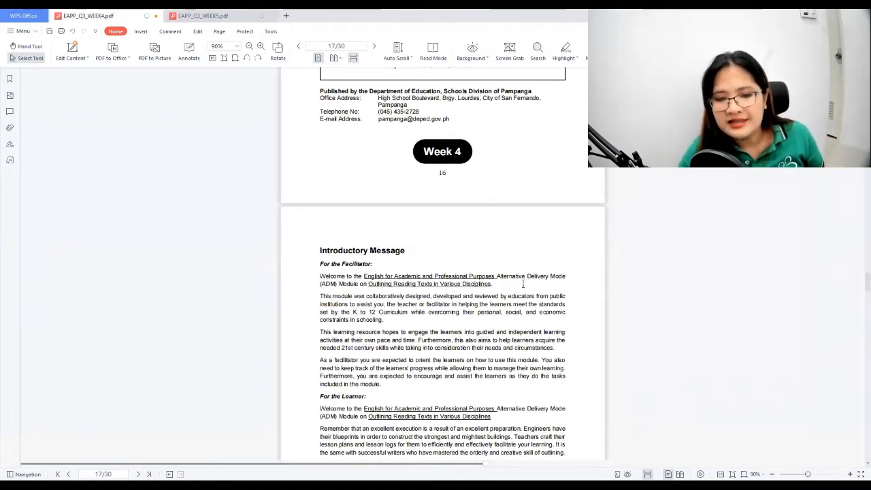
{"action": "scroll", "scroll_direction": "down", "scroll_amount": 3}
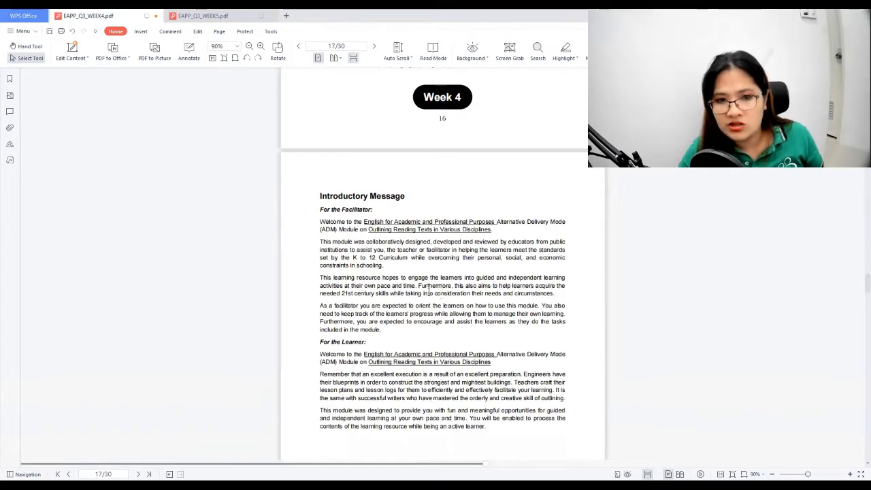
{"action": "scroll", "scroll_direction": "down", "scroll_amount": 3}
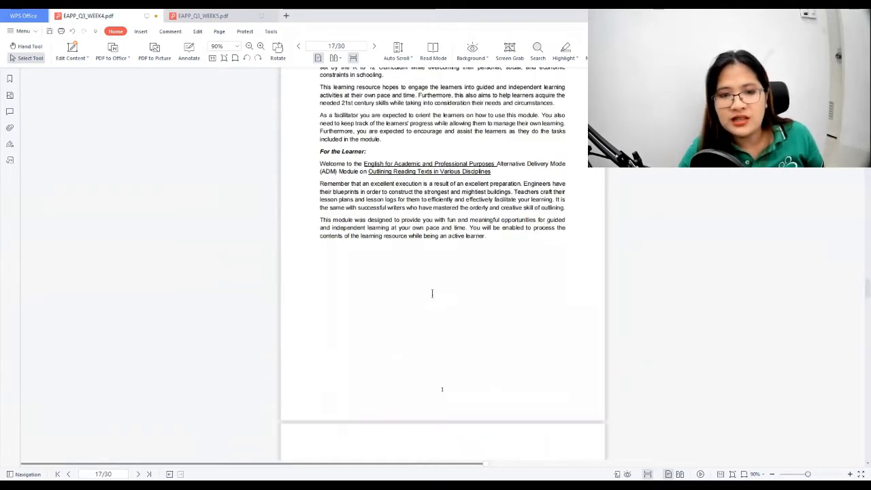
{"action": "scroll", "scroll_direction": "down", "scroll_amount": 3}
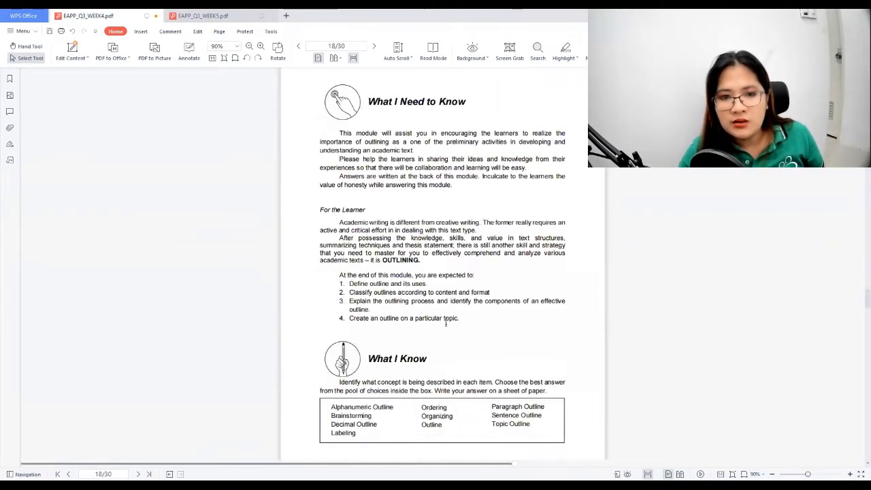
{"action": "left_click_drag", "start_coordinate": [340, 275], "coordinate": [460, 318]}
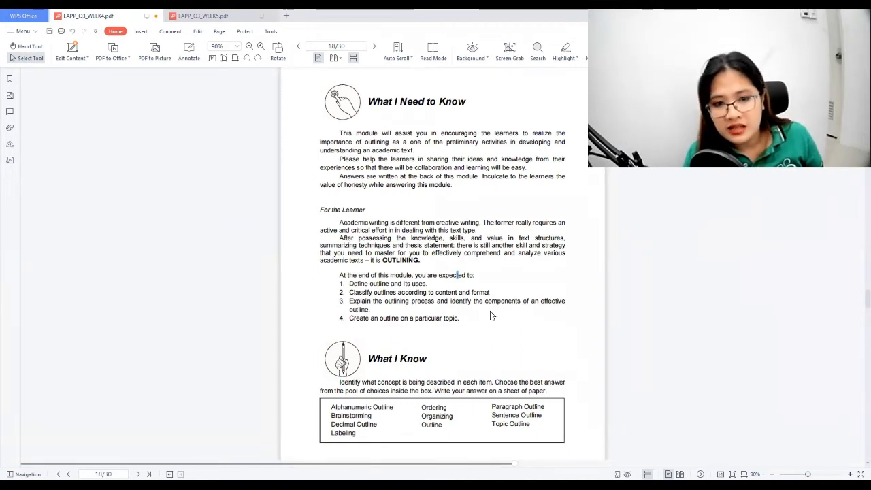
{"action": "mouse_move", "coordinate": [497, 315]}
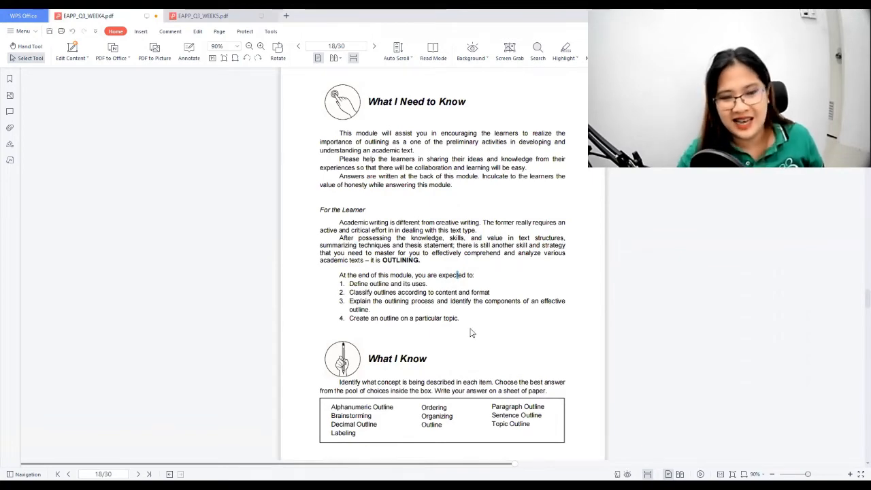
Step: Scroll past the ten What I Know items to the Lesson 5 opening paragraphs
{"action": "scroll", "scroll_direction": "down", "scroll_amount": 3}
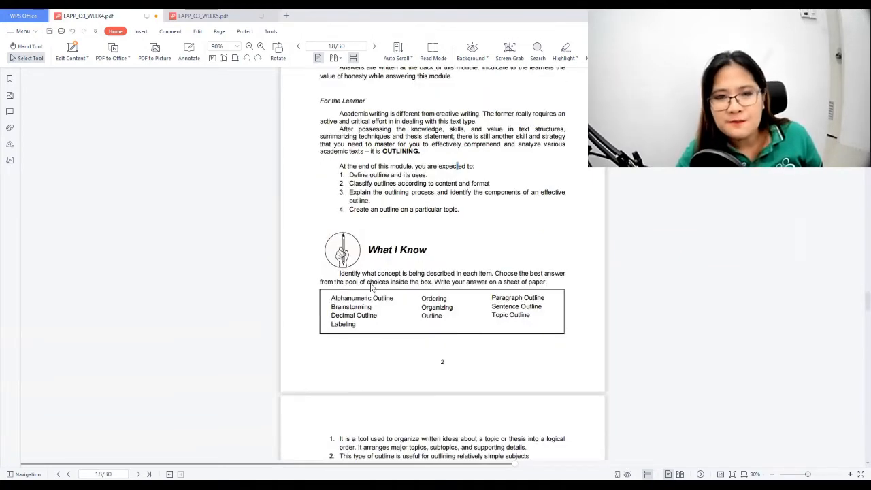
{"action": "scroll", "scroll_direction": "down", "scroll_amount": 3}
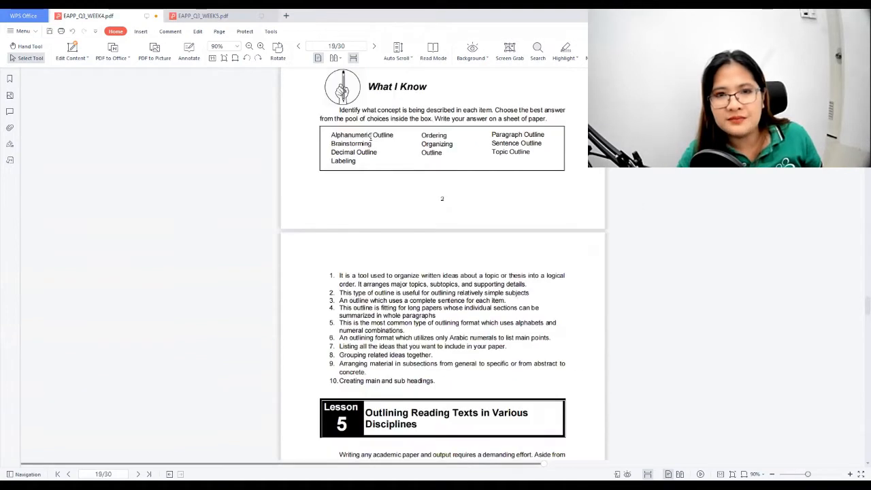
{"action": "scroll", "scroll_direction": "down", "scroll_amount": 3}
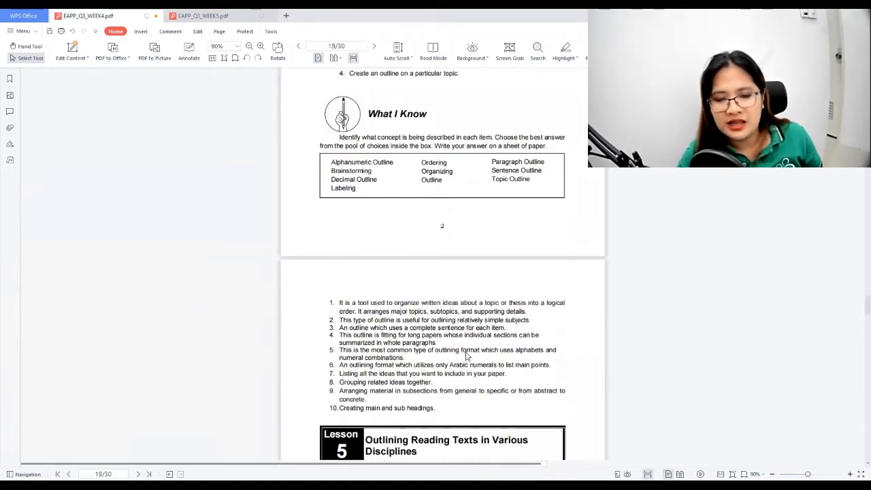
{"action": "scroll", "scroll_direction": "down", "scroll_amount": 3}
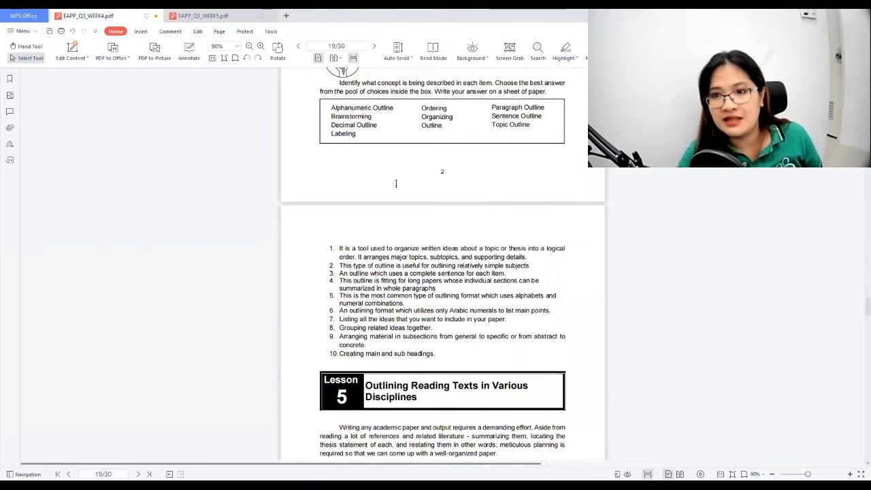
{"action": "scroll", "scroll_direction": "down", "scroll_amount": 3}
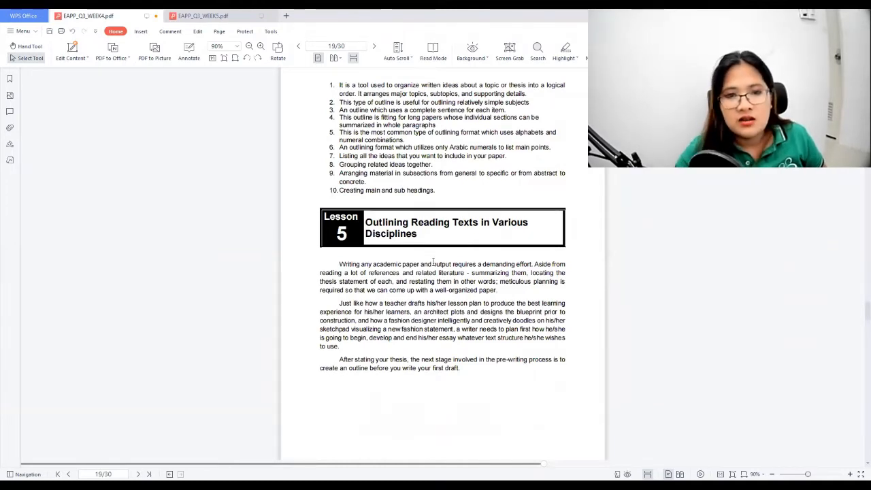
{"action": "mouse_move", "coordinate": [379, 251]}
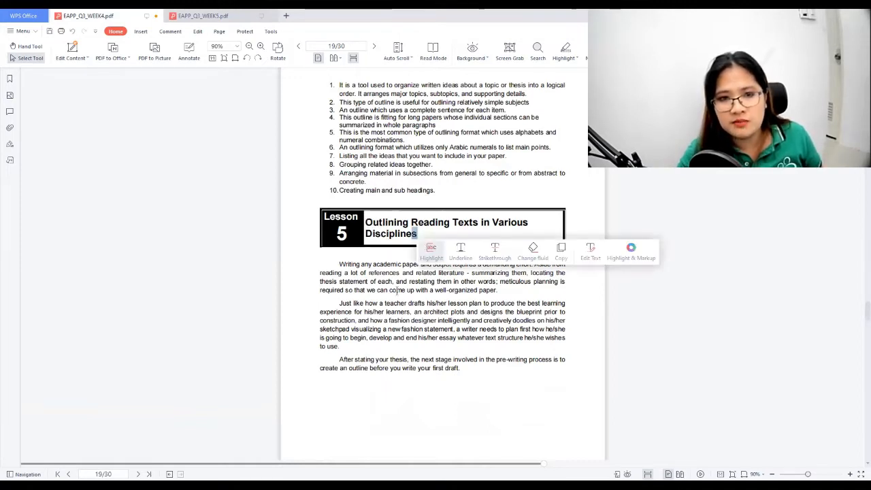
Step: Select 'Outlining' in the Lesson 5 heading and reveal the full introduction
{"action": "double_click", "coordinate": [386, 222]}
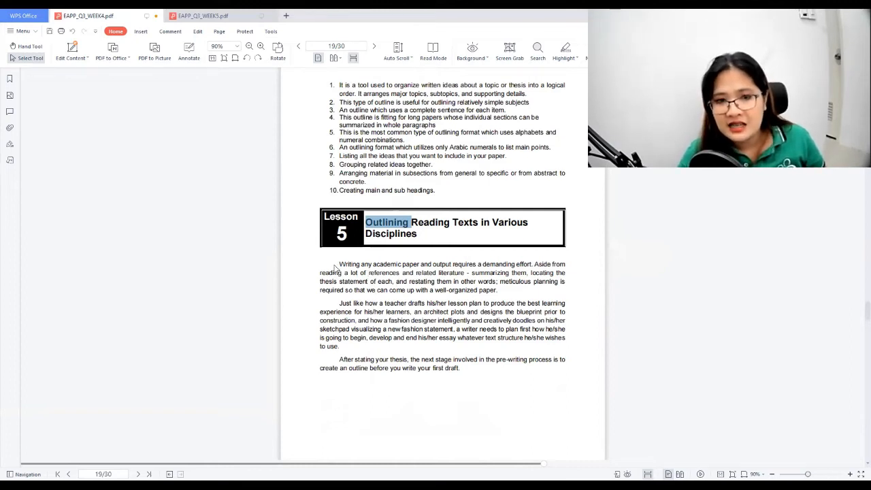
{"action": "scroll", "scroll_direction": "down", "scroll_amount": 3}
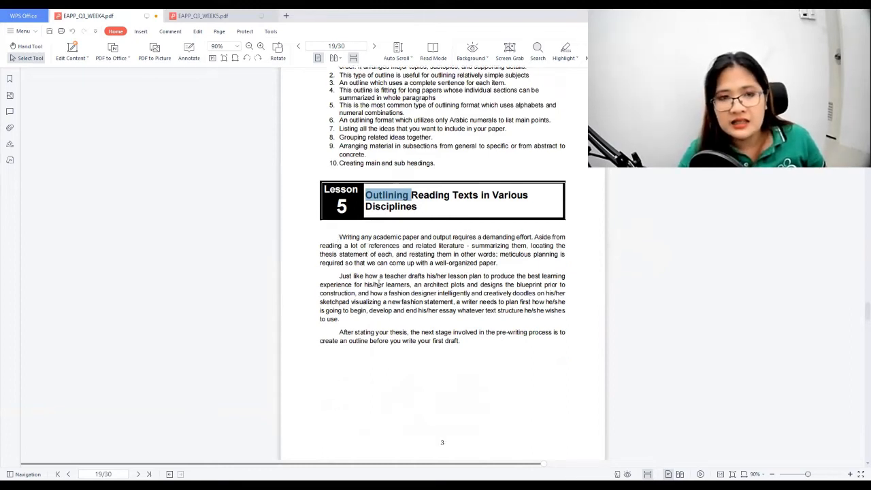
{"action": "mouse_move", "coordinate": [359, 215]}
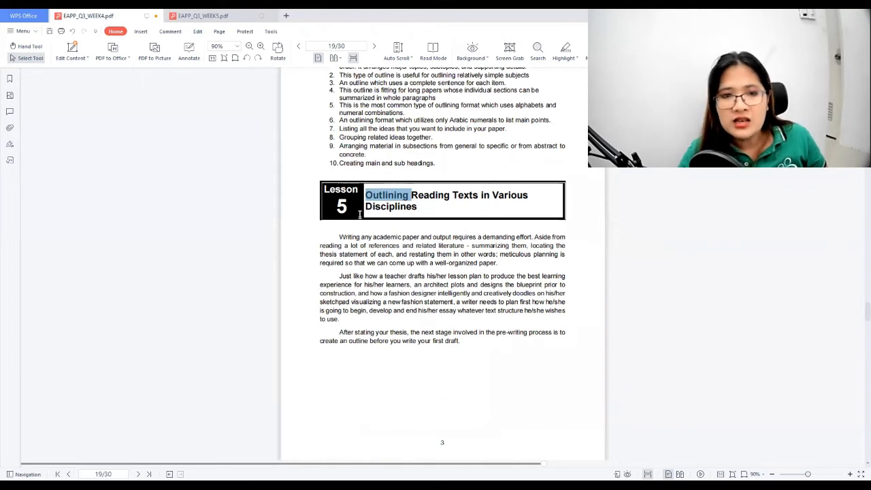
{"action": "scroll", "scroll_direction": "down", "scroll_amount": 3}
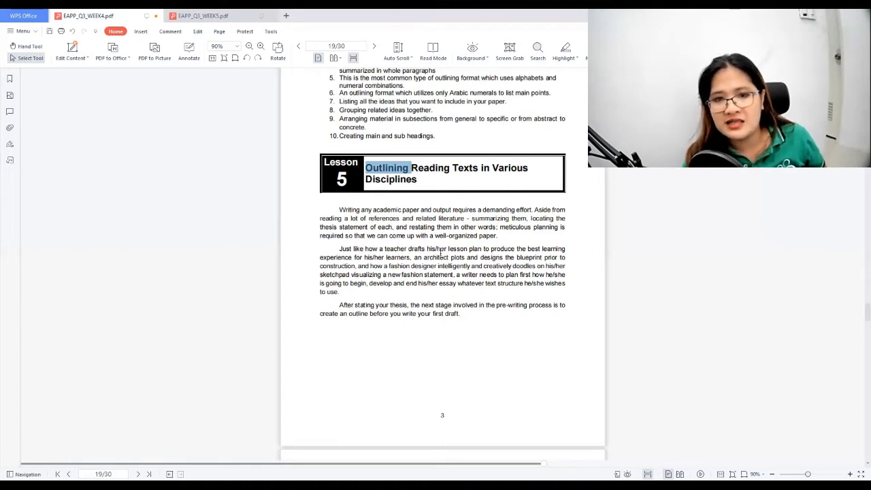
Step: Deselect 'Outlining' and scroll down to the What's In thesis statement items
{"action": "left_click_drag", "start_coordinate": [430, 248], "coordinate": [469, 257]}
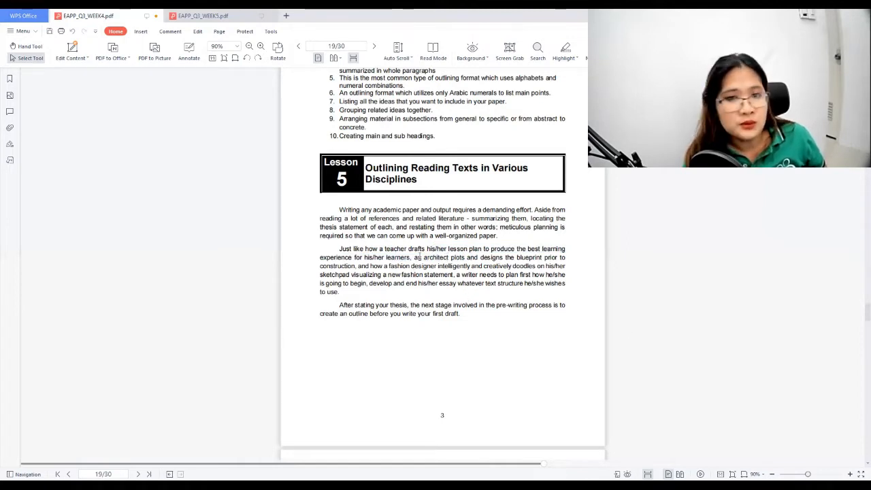
{"action": "double_click", "coordinate": [454, 266]}
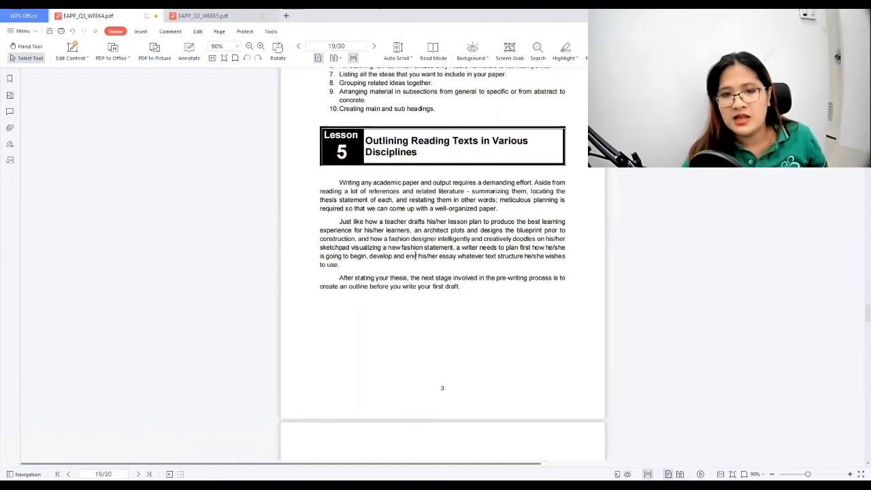
{"action": "scroll", "scroll_direction": "down", "scroll_amount": 3}
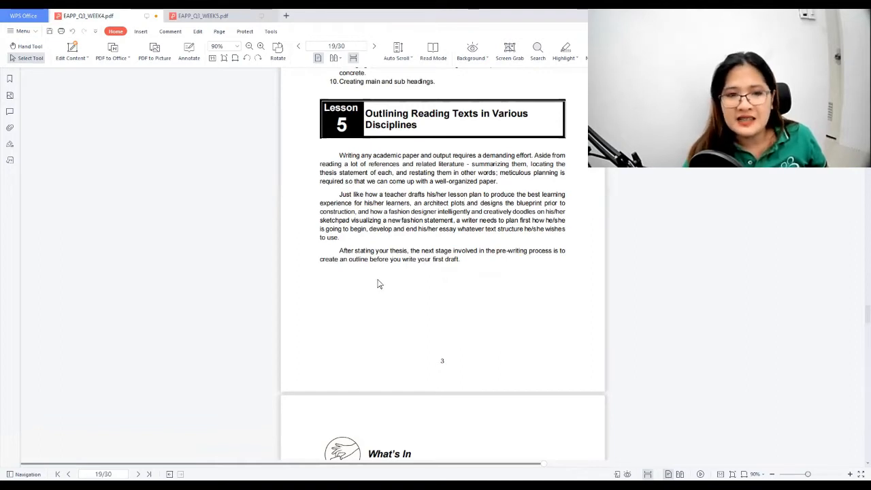
{"action": "scroll", "scroll_direction": "down", "scroll_amount": 3}
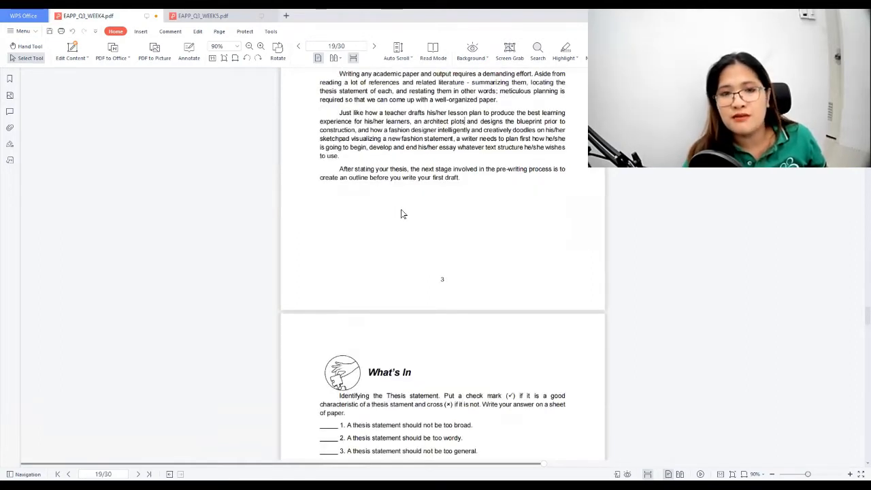
Step: Mark and clear phrases like 'too wordy', then reveal Activity 1's guide questions and pictures
{"action": "scroll", "scroll_direction": "down", "scroll_amount": 3}
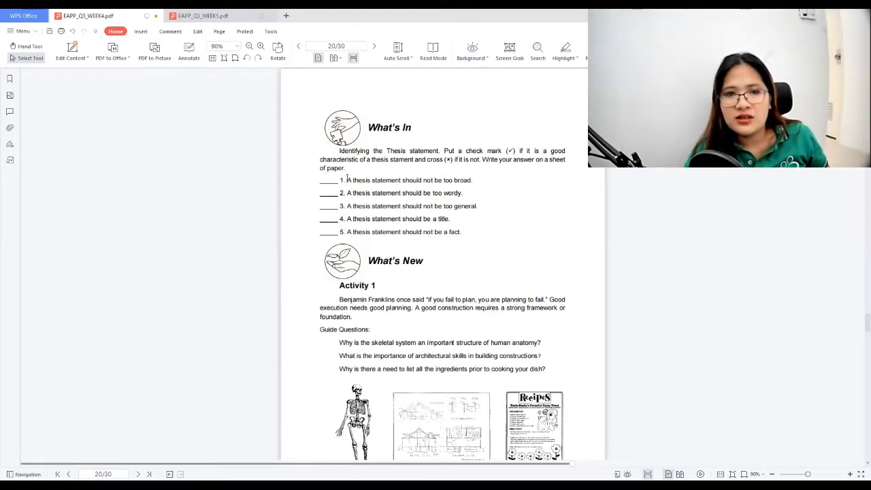
{"action": "mouse_move", "coordinate": [477, 183]}
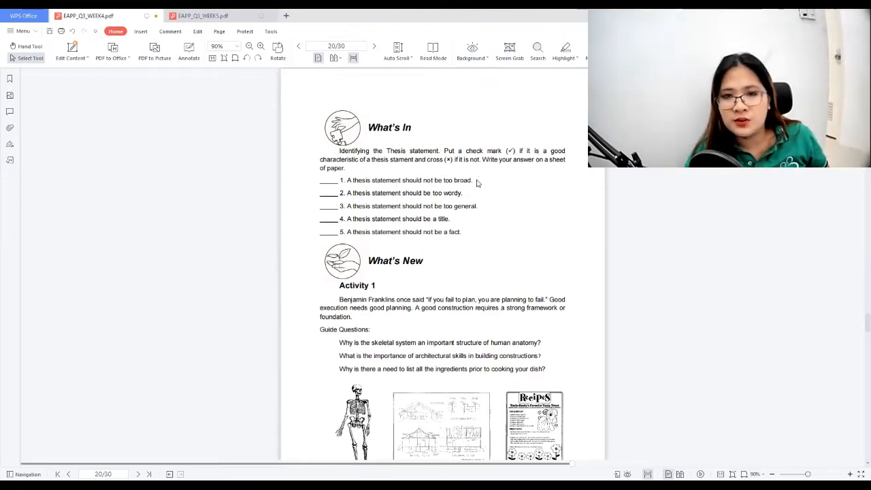
{"action": "left_click_drag", "start_coordinate": [341, 179], "coordinate": [471, 180]}
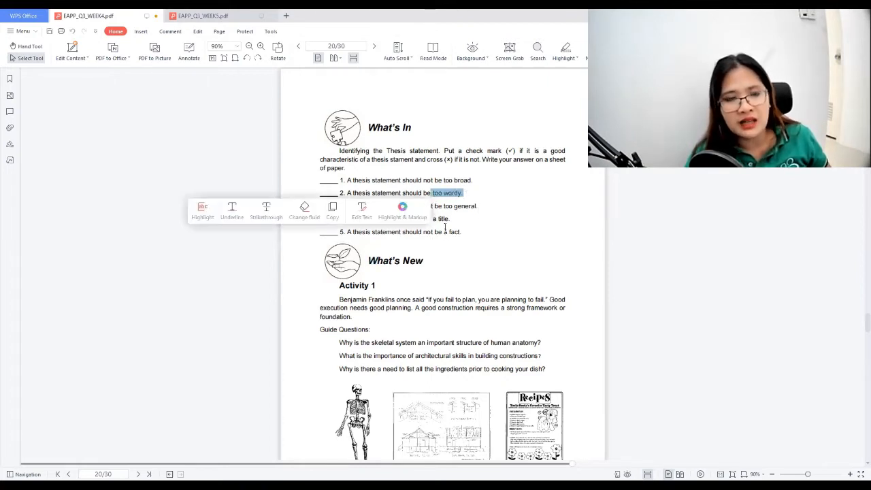
{"action": "left_click", "coordinate": [404, 193]}
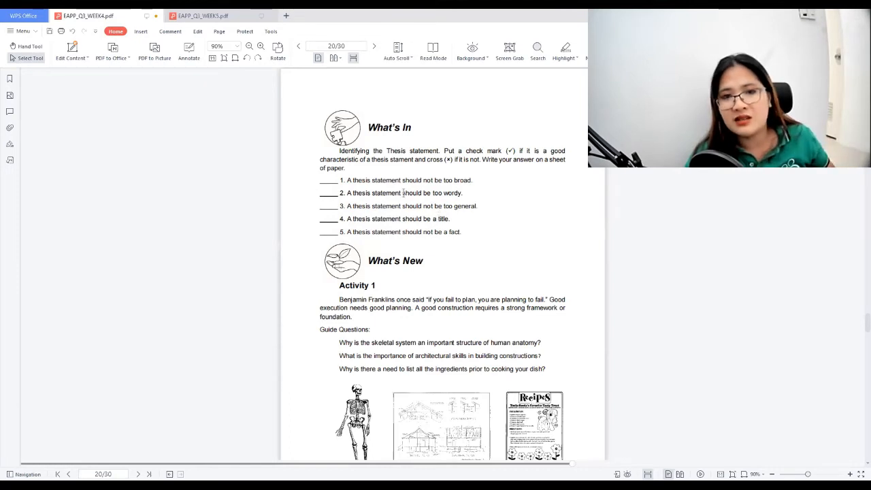
{"action": "left_click_drag", "start_coordinate": [403, 193], "coordinate": [461, 192]}
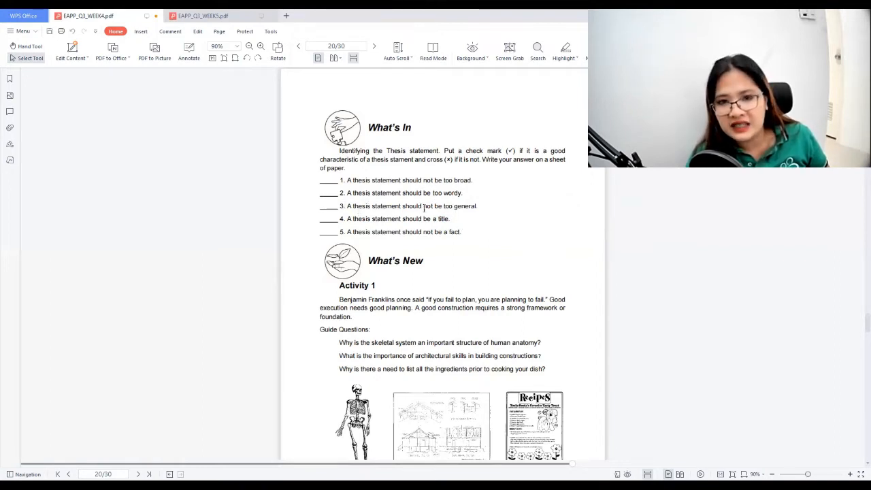
{"action": "left_click_drag", "start_coordinate": [425, 205], "coordinate": [477, 205]}
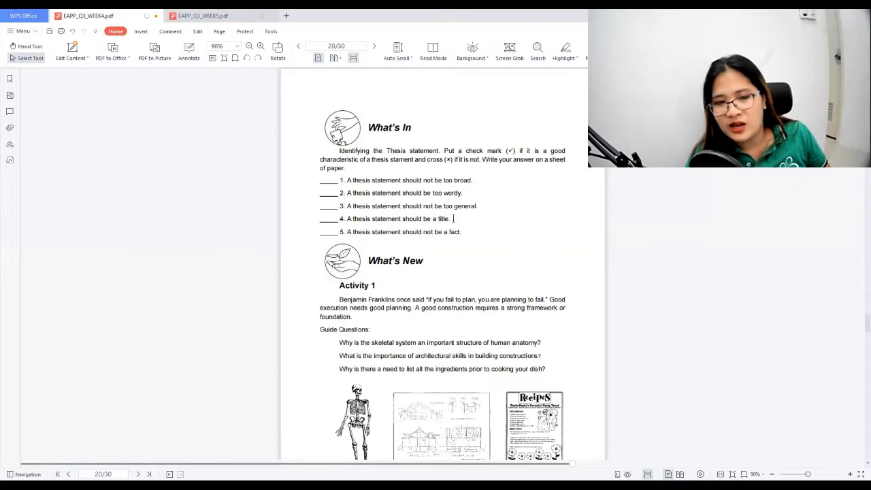
{"action": "mouse_move", "coordinate": [397, 247]}
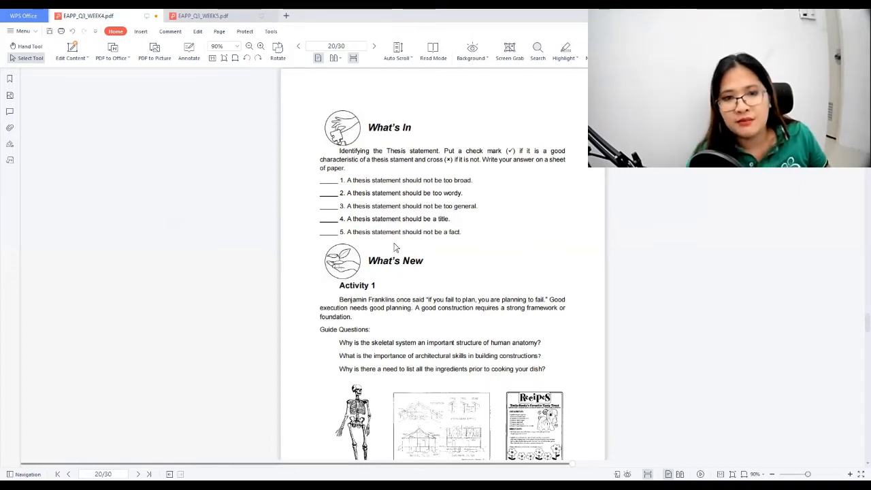
{"action": "scroll", "scroll_direction": "down", "scroll_amount": 3}
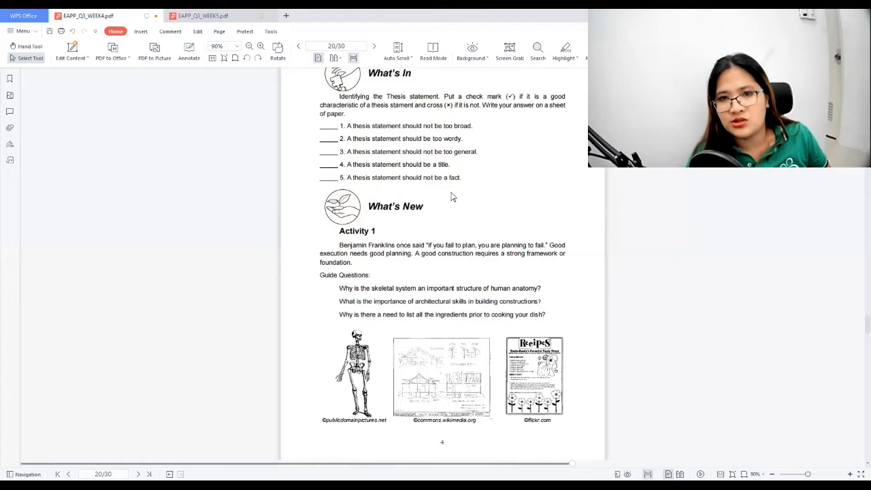
Step: Scroll to page 21 where What is It begins
{"action": "scroll", "scroll_direction": "down", "scroll_amount": 3}
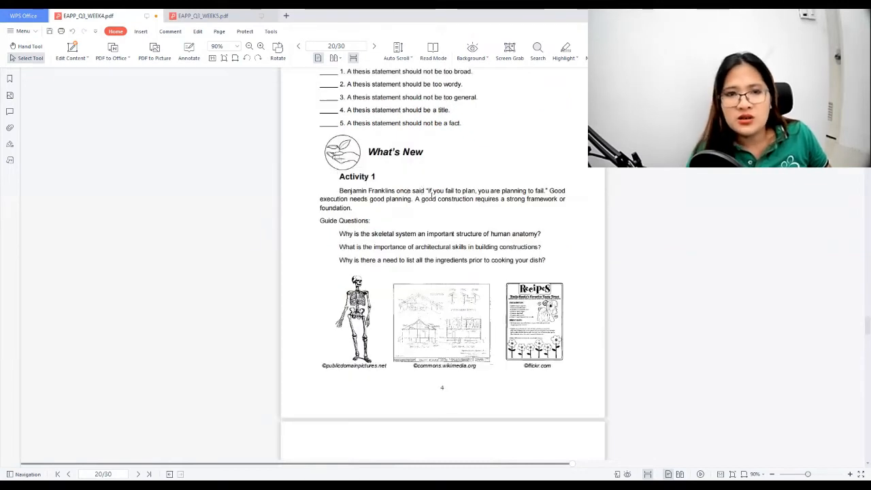
{"action": "scroll", "scroll_direction": "down", "scroll_amount": 3}
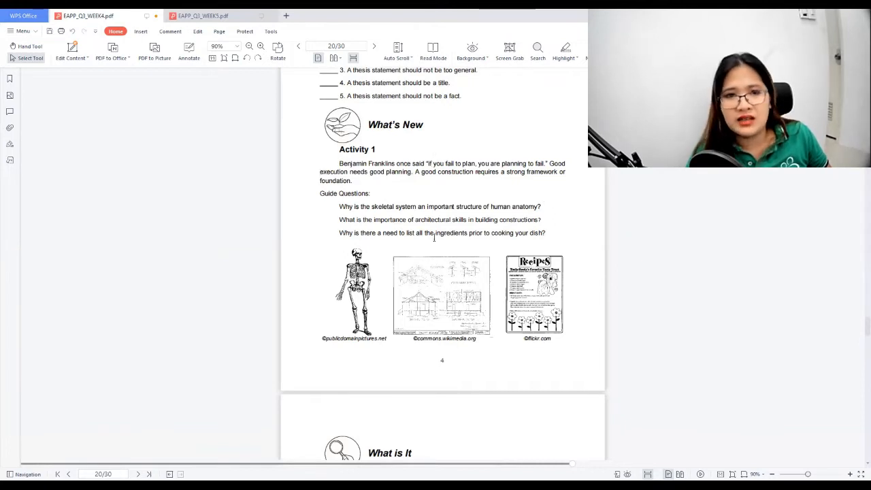
{"action": "scroll", "scroll_direction": "down", "scroll_amount": 3}
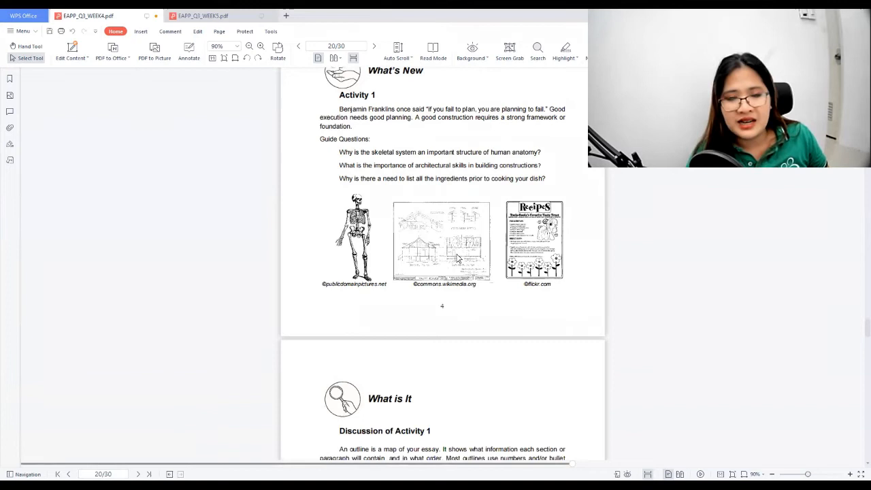
{"action": "mouse_move", "coordinate": [457, 271]}
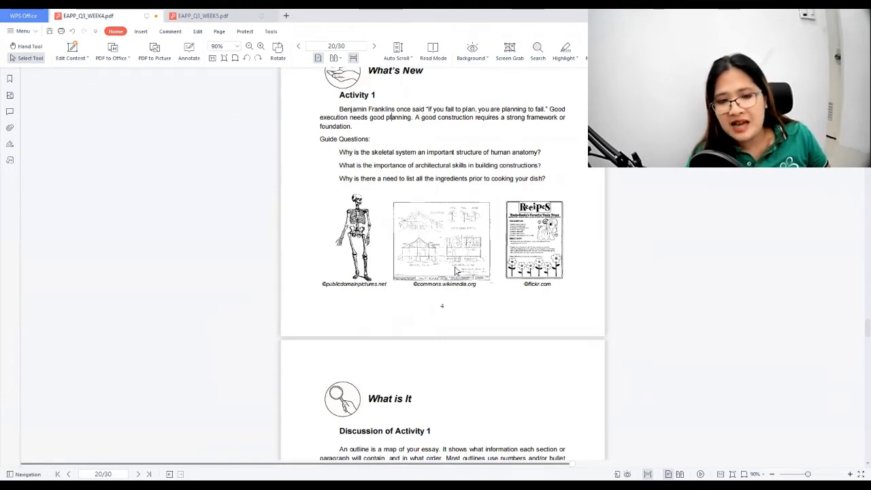
{"action": "scroll", "scroll_direction": "down", "scroll_amount": 3}
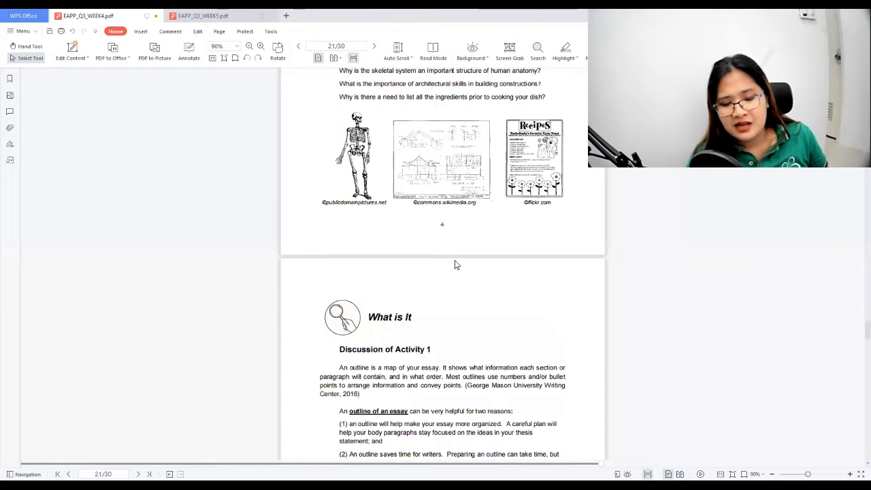
Step: Scroll until the entire blank Essay Outline box, Introduction through Conclusion, is visible
{"action": "scroll", "scroll_direction": "down", "scroll_amount": 3}
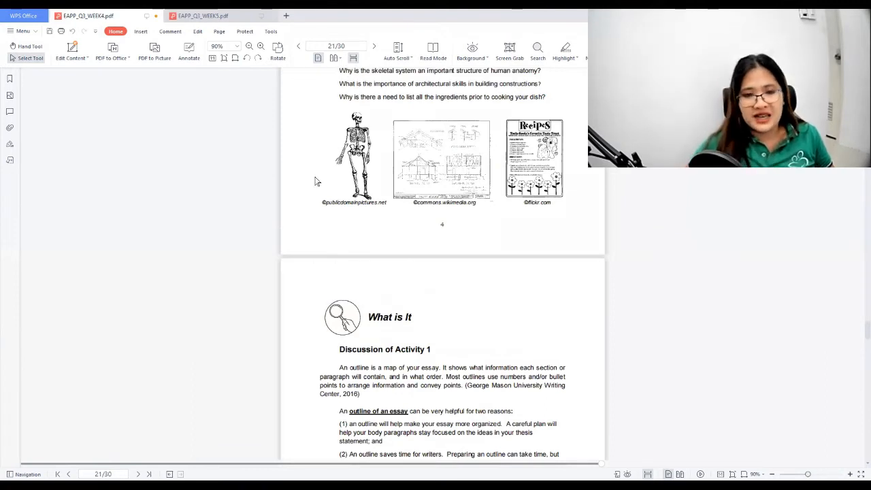
{"action": "scroll", "scroll_direction": "down", "scroll_amount": 3}
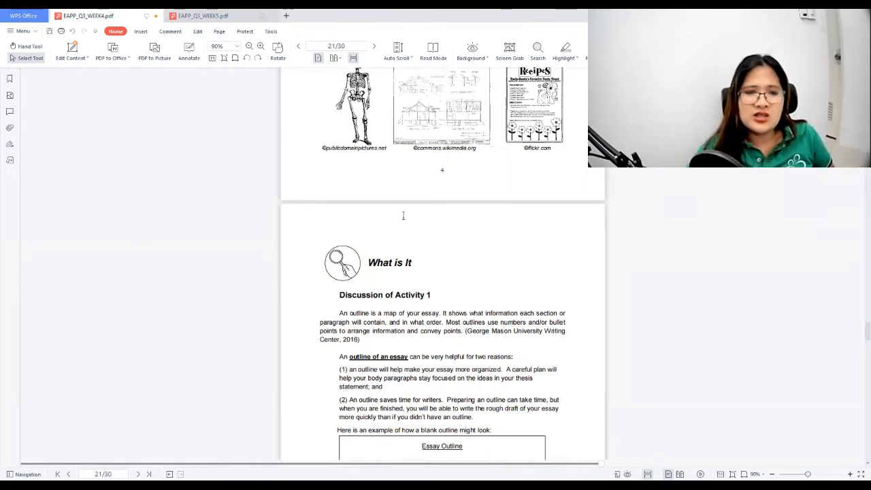
{"action": "scroll", "scroll_direction": "down", "scroll_amount": 3}
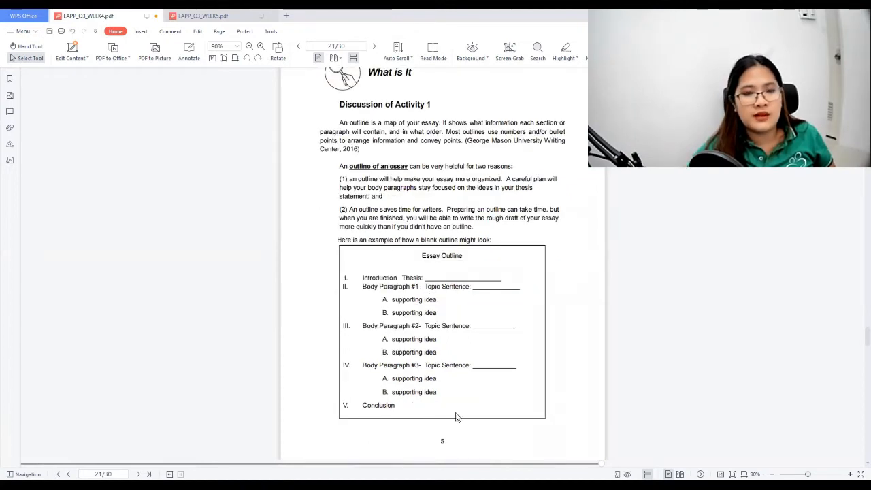
{"action": "mouse_move", "coordinate": [531, 332]}
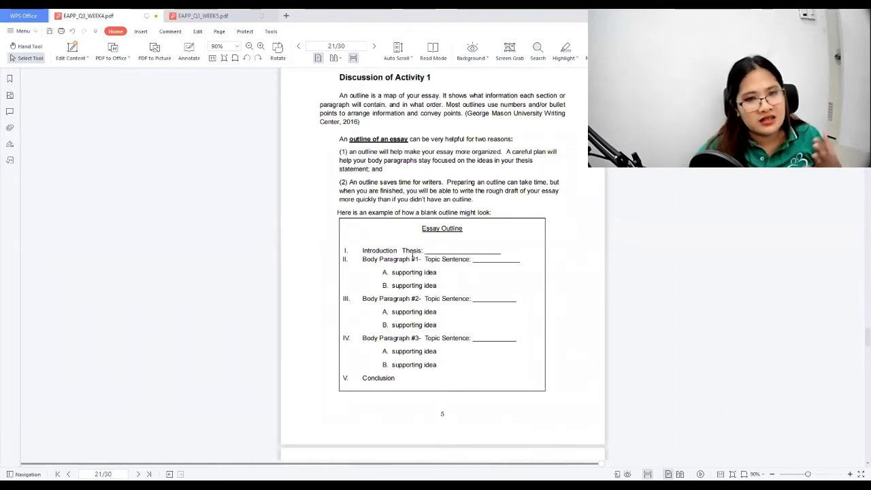
{"action": "mouse_move", "coordinate": [488, 100]}
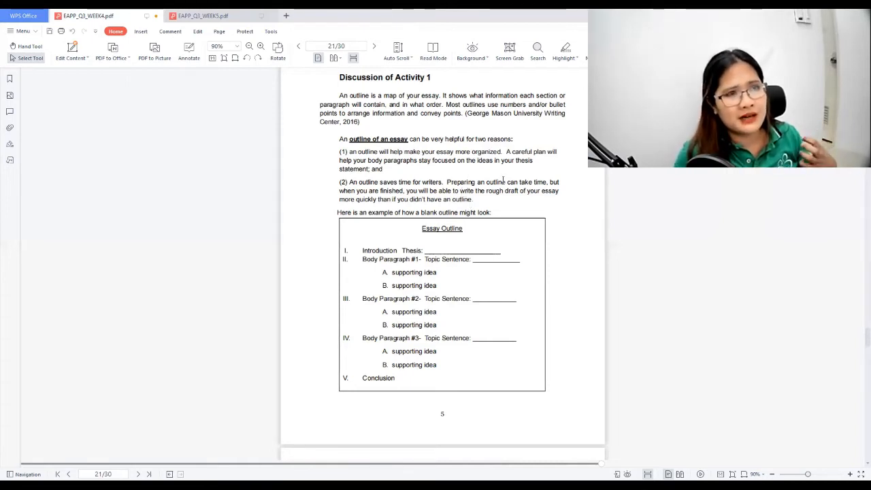
{"action": "mouse_move", "coordinate": [521, 205]}
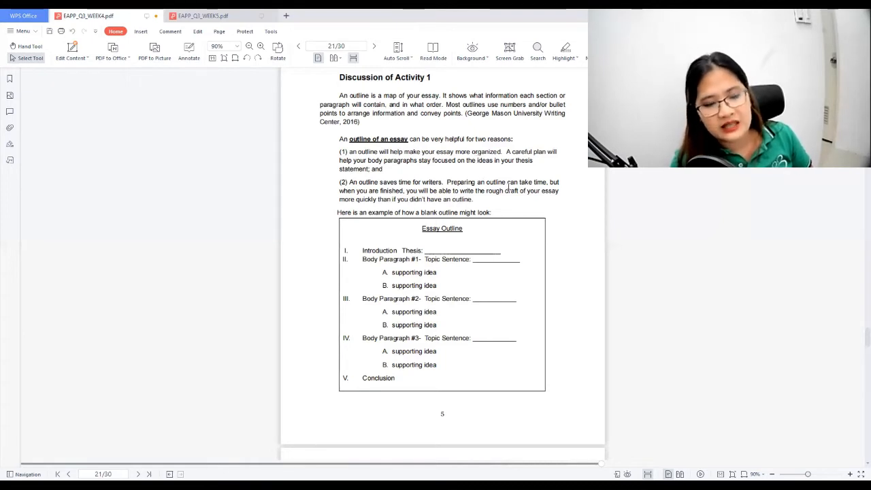
Step: Select and deselect the 'Essay Outline' heading, then return to page 20's pictures
{"action": "scroll", "scroll_direction": "down", "scroll_amount": 3}
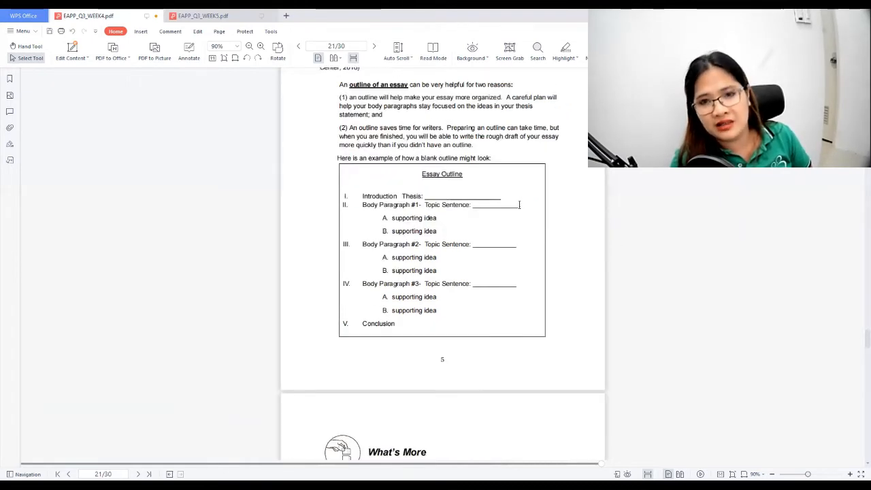
{"action": "mouse_move", "coordinate": [207, 191]}
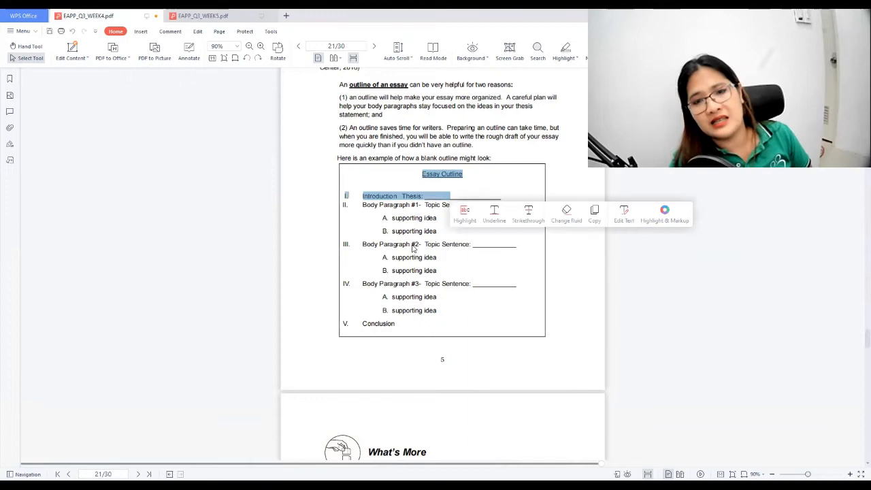
{"action": "scroll", "scroll_direction": "down", "scroll_amount": 3}
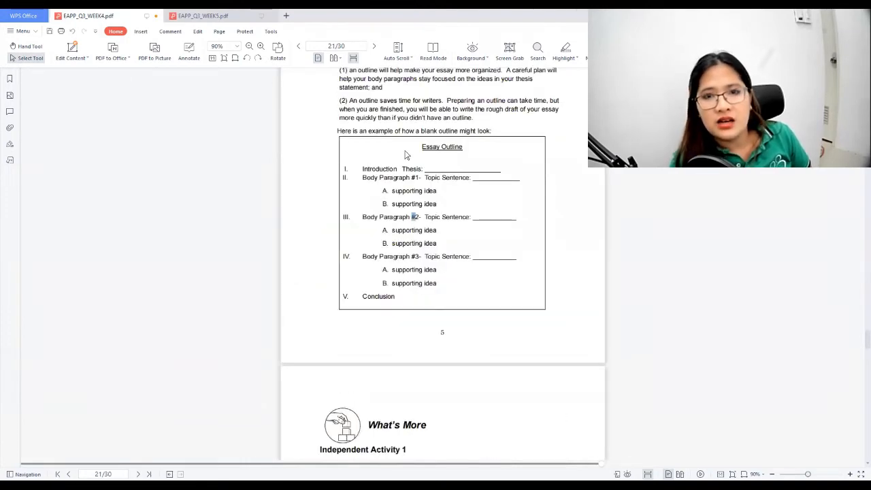
{"action": "double_click", "coordinate": [442, 147]}
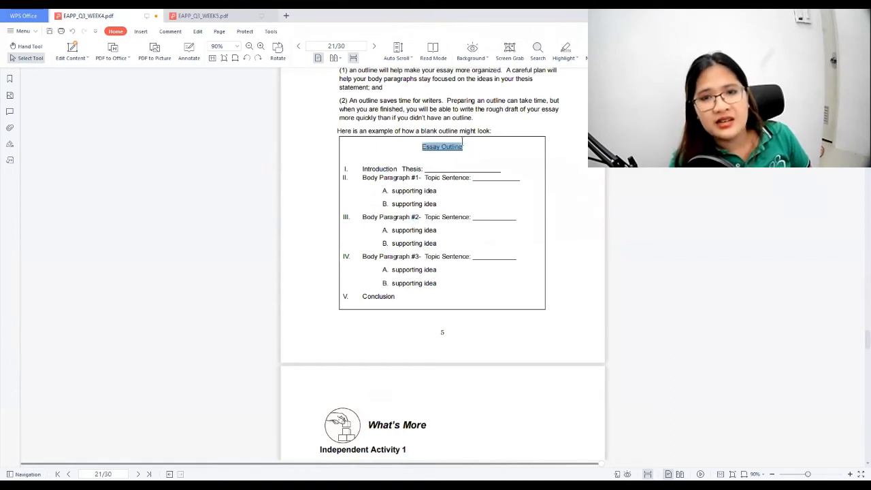
{"action": "left_click", "coordinate": [465, 153]}
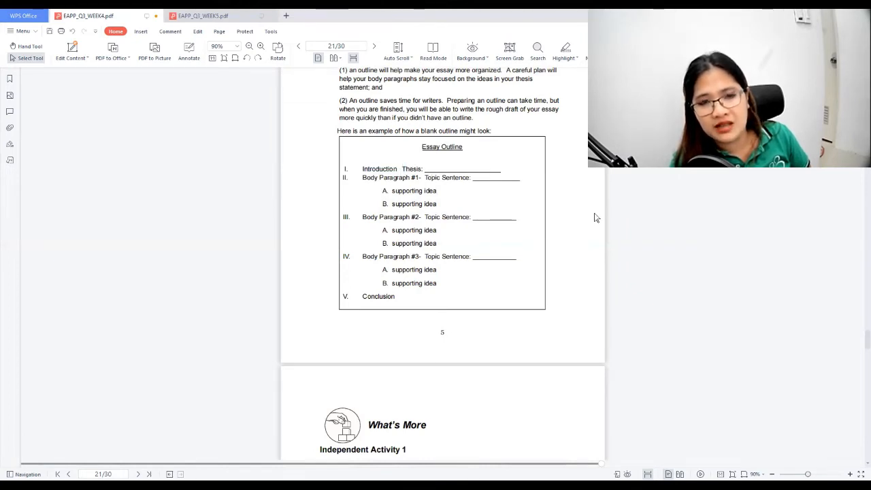
{"action": "mouse_move", "coordinate": [461, 191]}
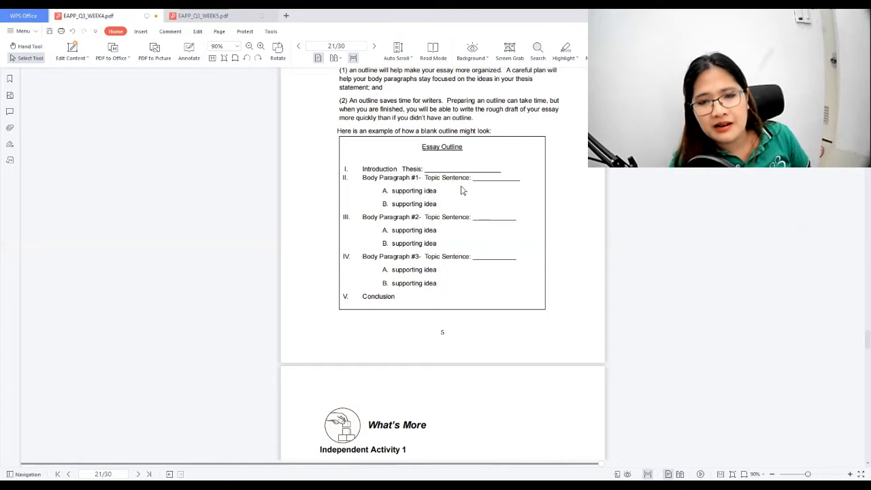
{"action": "mouse_move", "coordinate": [406, 204]}
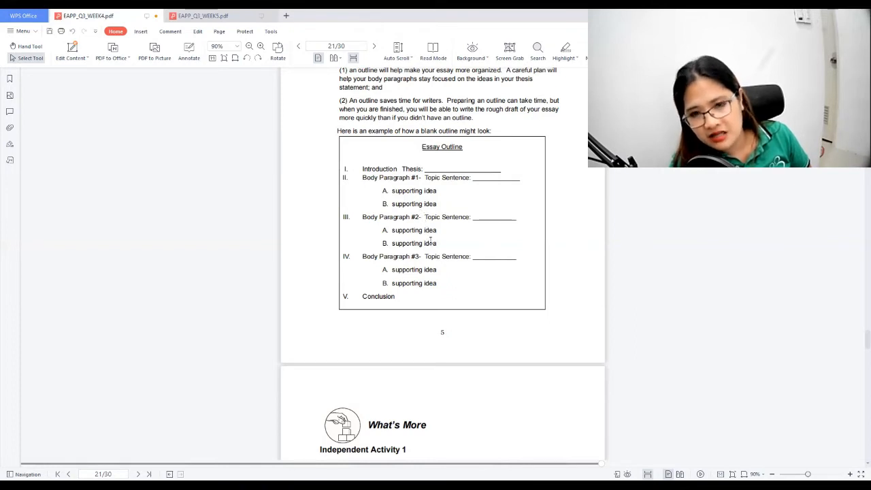
{"action": "scroll", "scroll_direction": "down", "scroll_amount": 3}
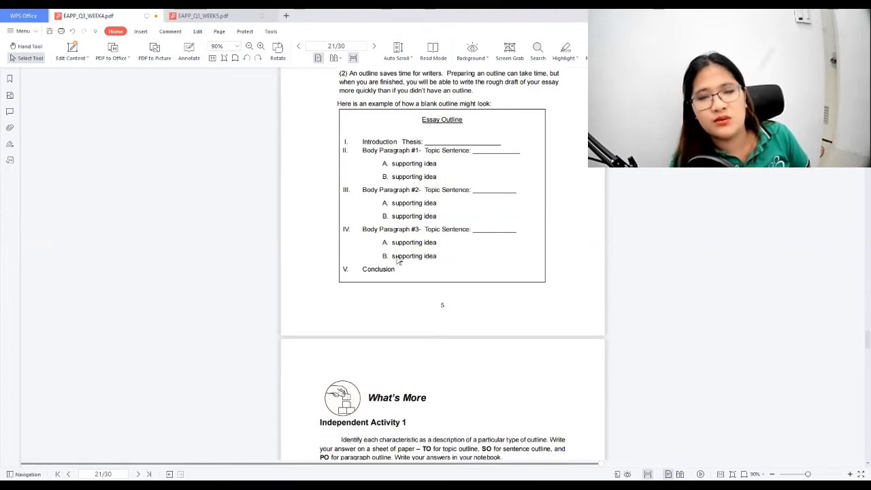
{"action": "scroll", "scroll_direction": "down", "scroll_amount": 3}
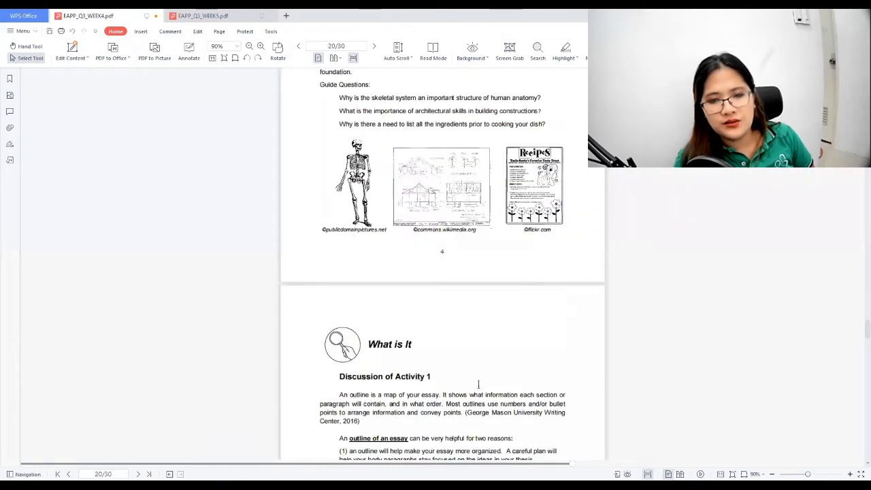
Step: Scroll to Independent Assessment 1 and select words in its answer instructions
{"action": "scroll", "scroll_direction": "down", "scroll_amount": 3}
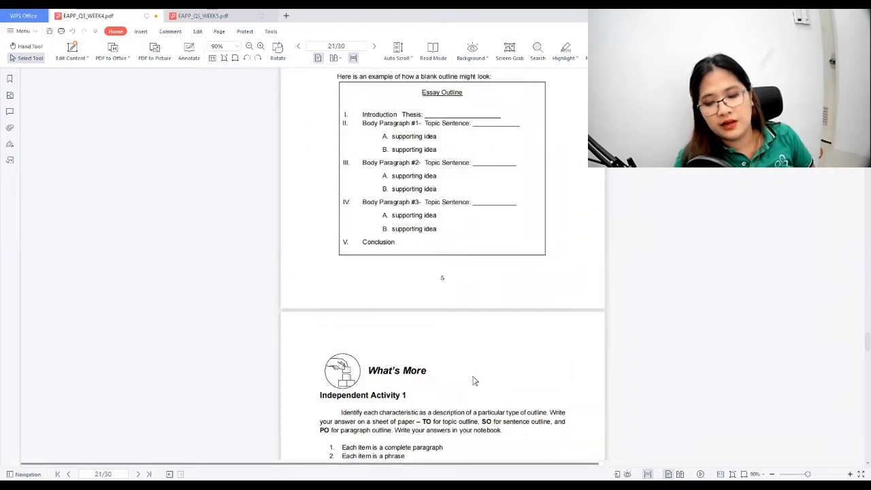
{"action": "scroll", "scroll_direction": "down", "scroll_amount": 3}
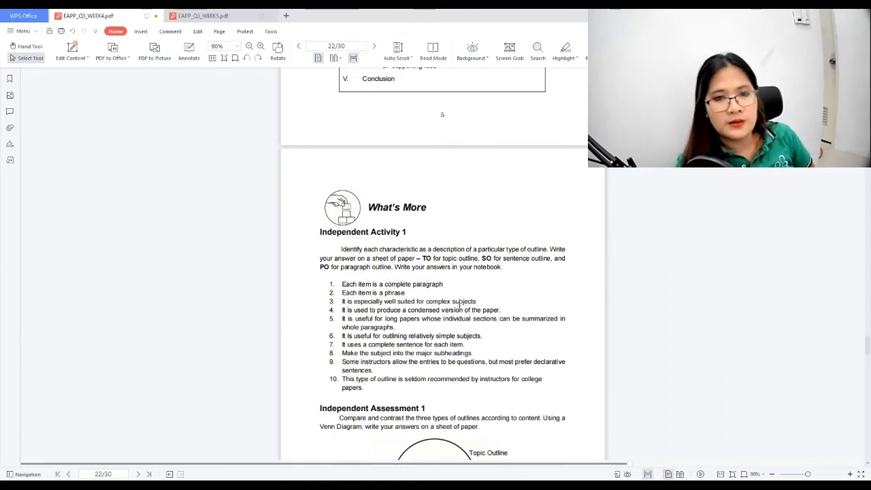
{"action": "mouse_move", "coordinate": [526, 279]}
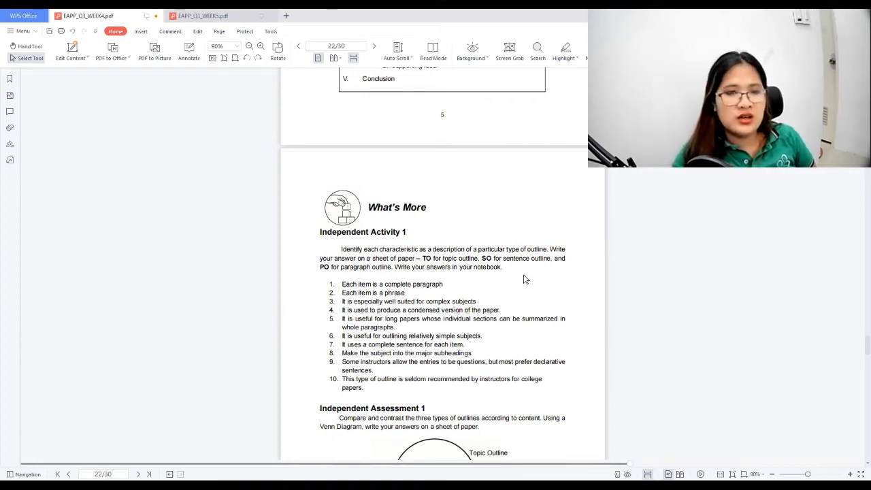
{"action": "scroll", "scroll_direction": "down", "scroll_amount": 3}
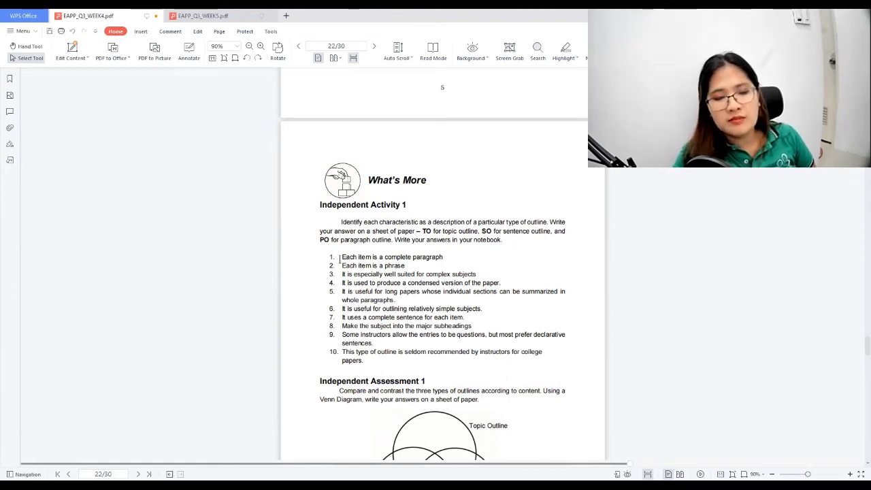
{"action": "left_click_drag", "start_coordinate": [341, 257], "coordinate": [407, 308]}
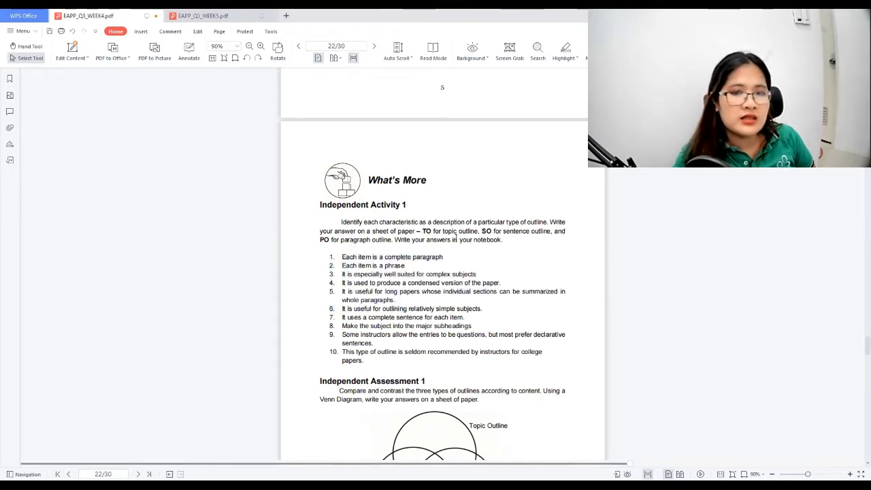
{"action": "left_click_drag", "start_coordinate": [421, 231], "coordinate": [479, 230]}
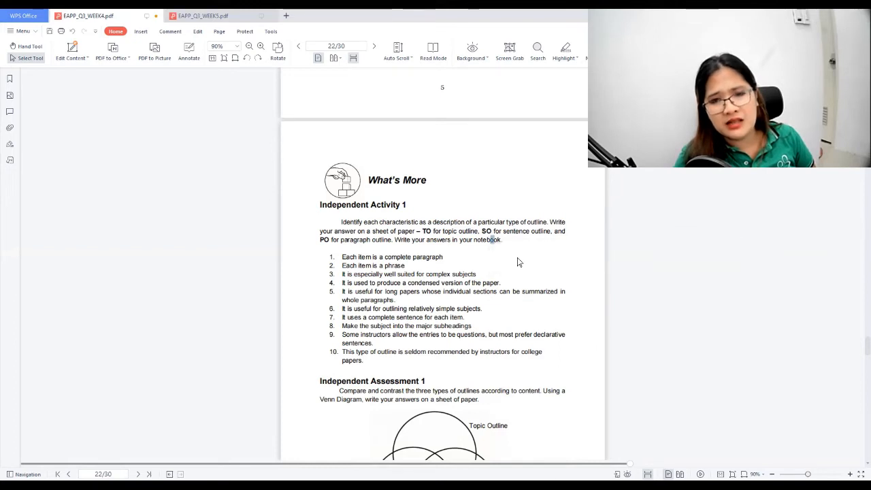
{"action": "left_click_drag", "start_coordinate": [491, 230], "coordinate": [553, 230]}
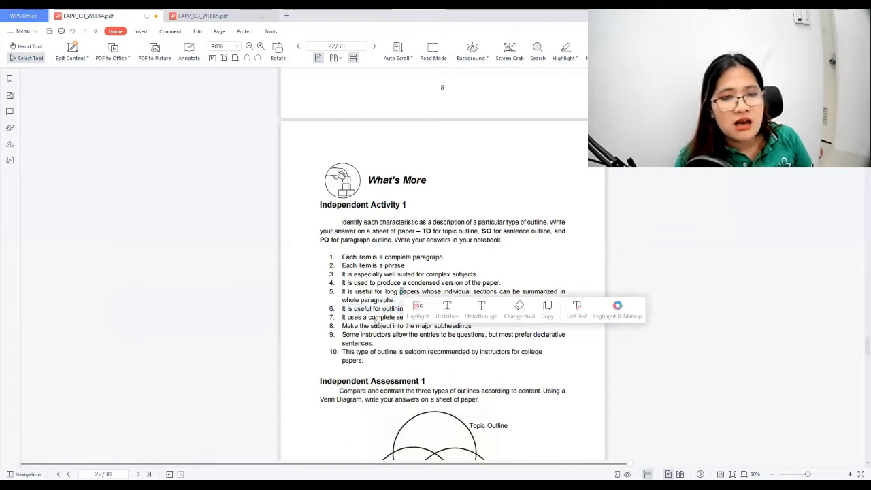
Step: Scroll past the Venn diagram to page 23's Independent Activity 2
{"action": "scroll", "scroll_direction": "down", "scroll_amount": 3}
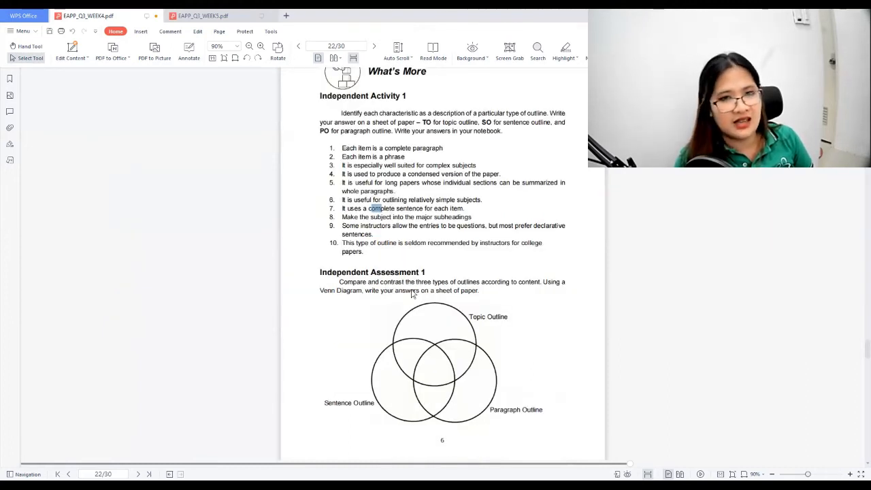
{"action": "scroll", "scroll_direction": "down", "scroll_amount": 3}
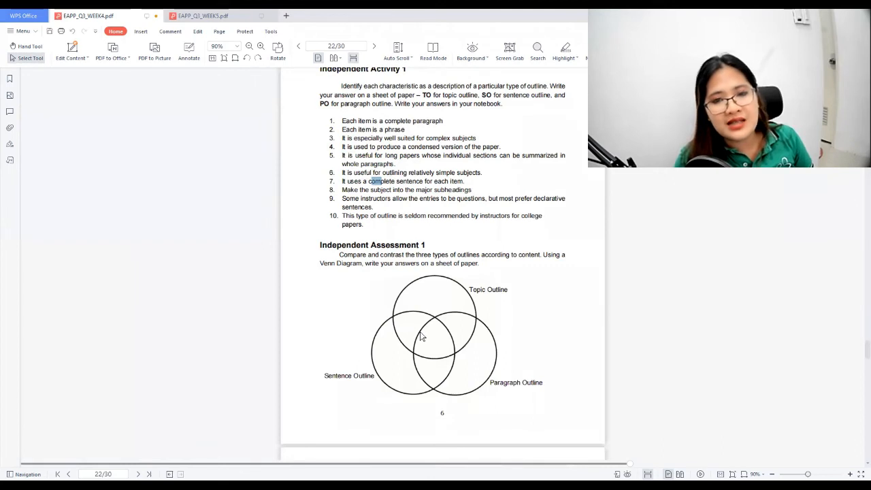
{"action": "mouse_move", "coordinate": [425, 322]}
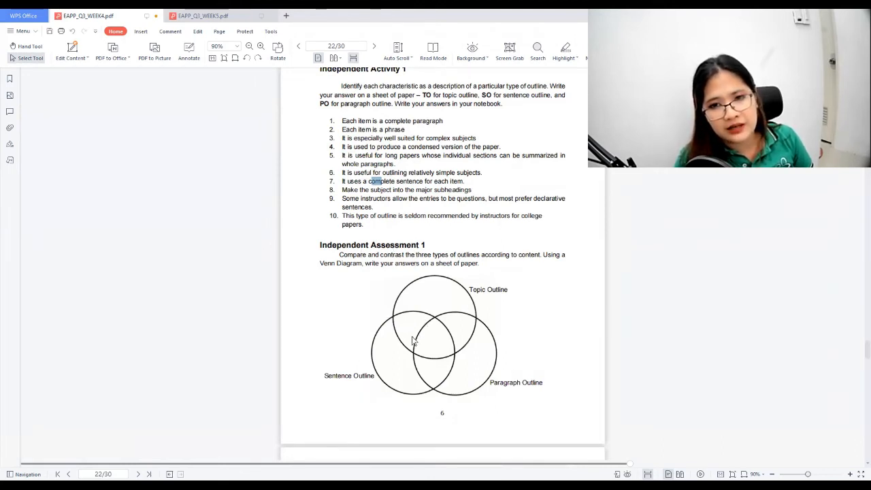
{"action": "scroll", "scroll_direction": "down", "scroll_amount": 3}
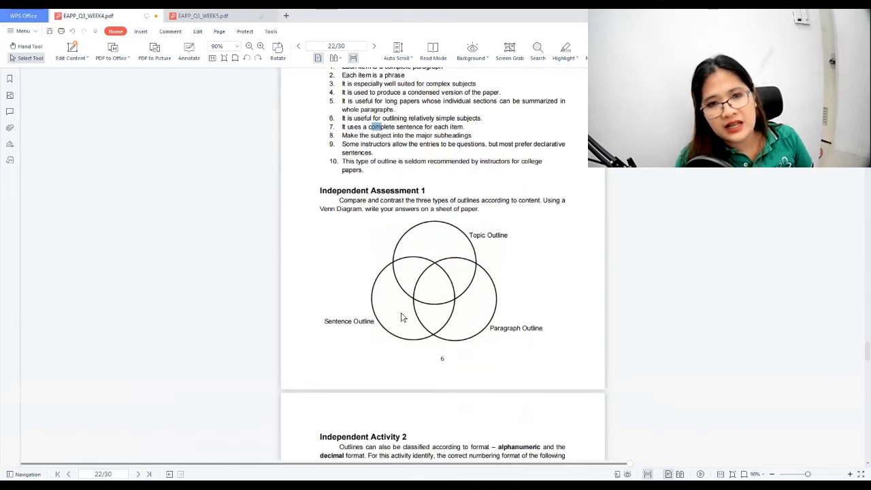
{"action": "scroll", "scroll_direction": "down", "scroll_amount": 3}
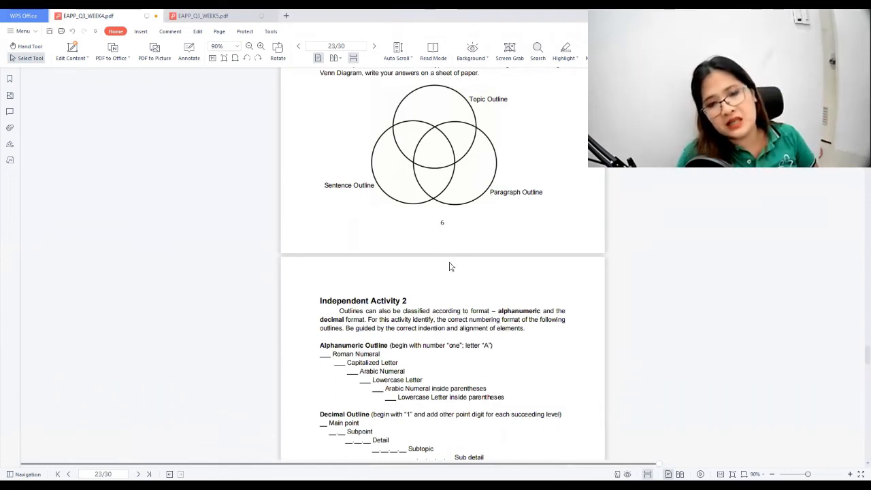
{"action": "scroll", "scroll_direction": "down", "scroll_amount": 3}
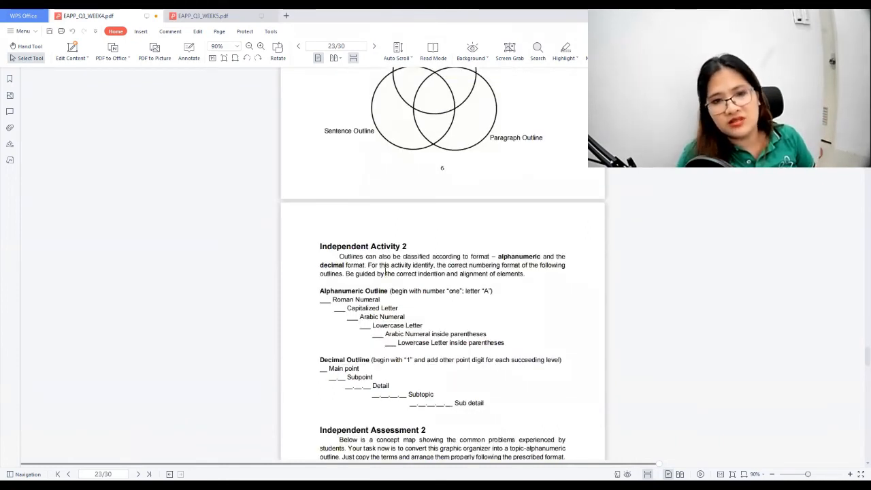
Step: Scroll down to the Common Students' Problems concept map in Independent Assessment 2
{"action": "scroll", "scroll_direction": "down", "scroll_amount": 3}
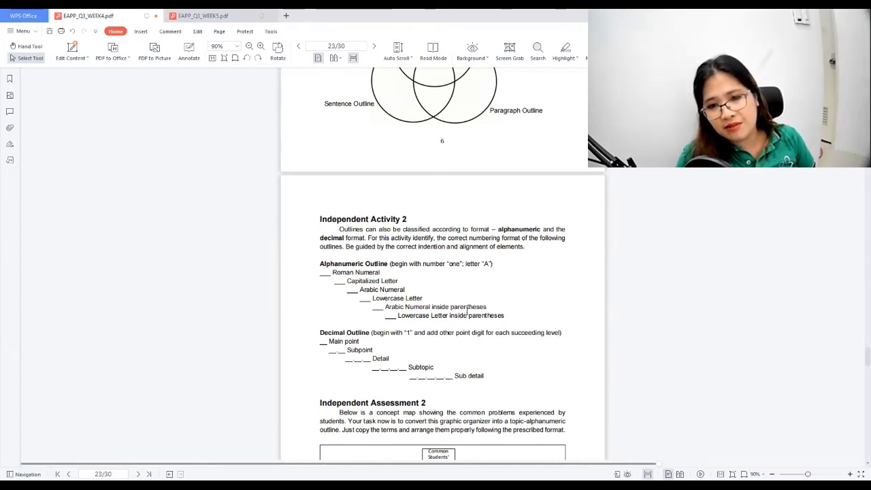
{"action": "scroll", "scroll_direction": "down", "scroll_amount": 3}
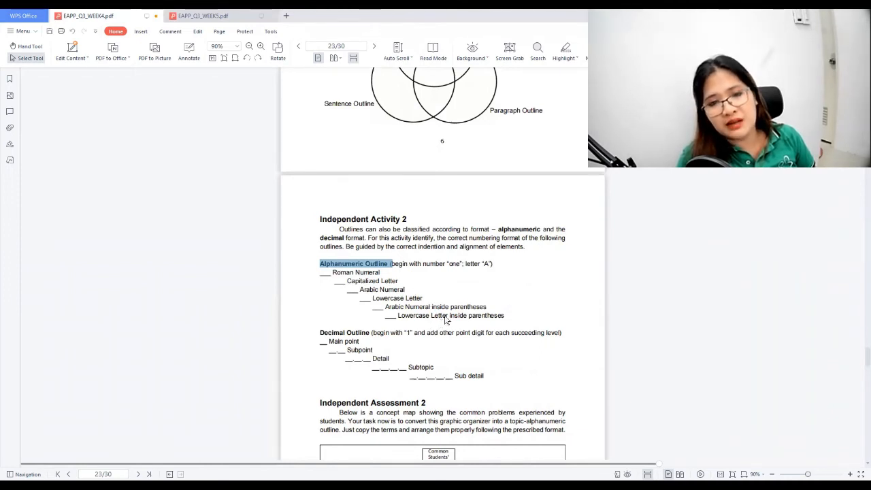
{"action": "scroll", "scroll_direction": "down", "scroll_amount": 3}
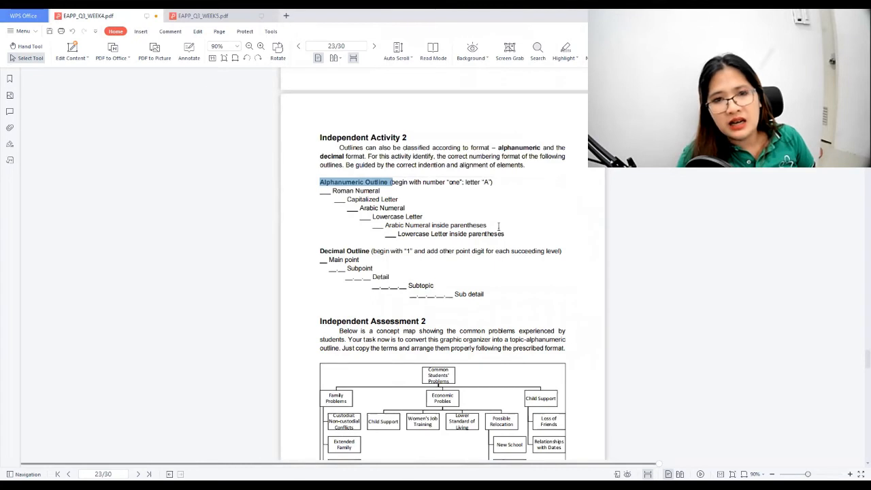
Step: Scroll past the concept map to page 24's Independent Activity 3 outline steps
{"action": "scroll", "scroll_direction": "down", "scroll_amount": 3}
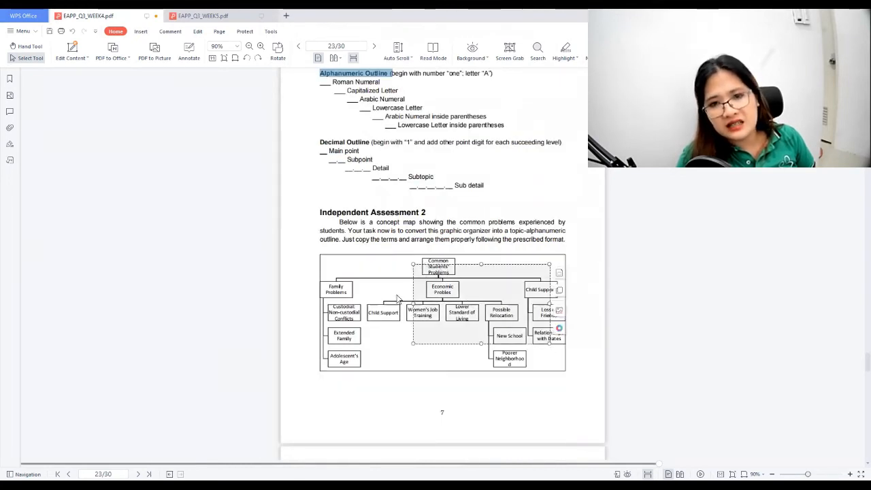
{"action": "scroll", "scroll_direction": "down", "scroll_amount": 3}
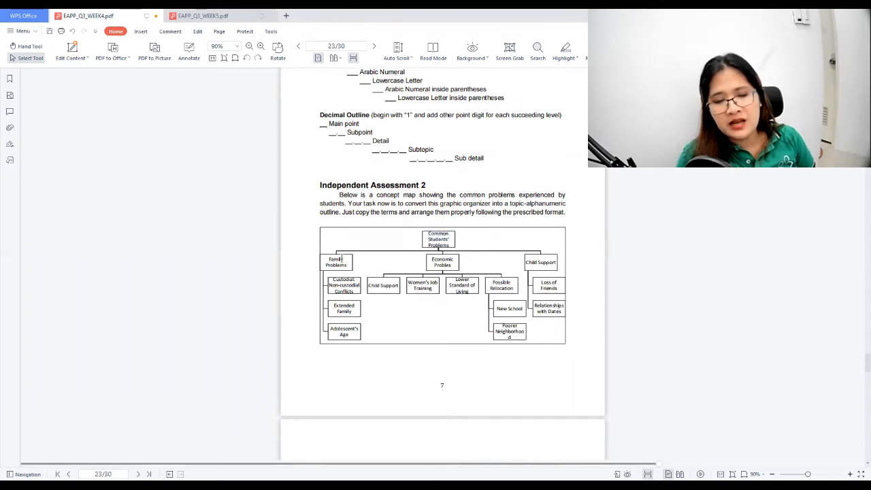
{"action": "mouse_move", "coordinate": [342, 271]}
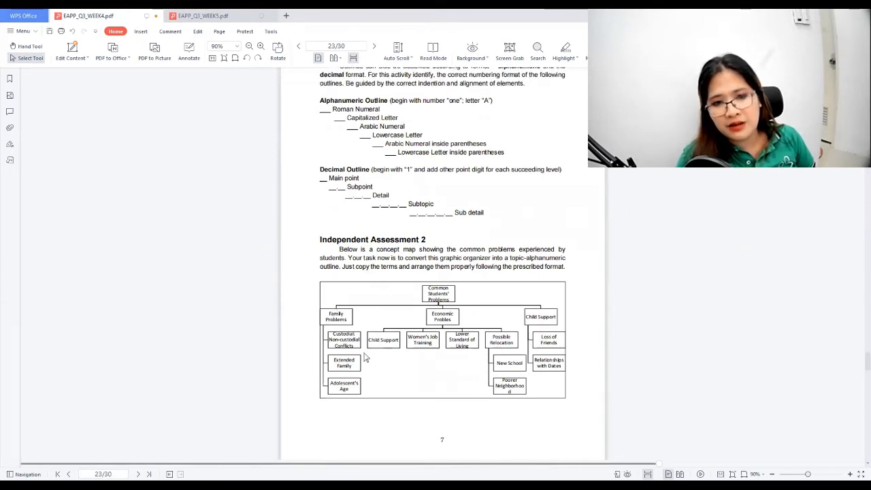
{"action": "mouse_move", "coordinate": [353, 427]}
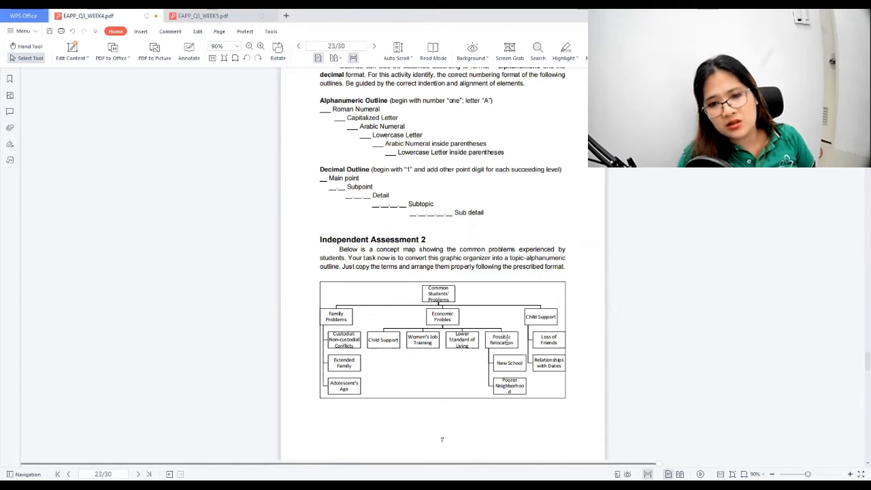
{"action": "mouse_move", "coordinate": [467, 397]}
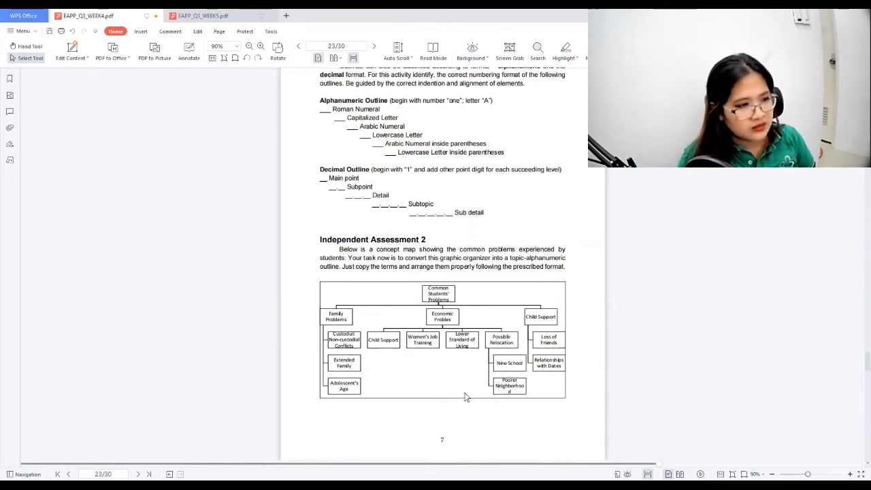
{"action": "mouse_move", "coordinate": [431, 353]}
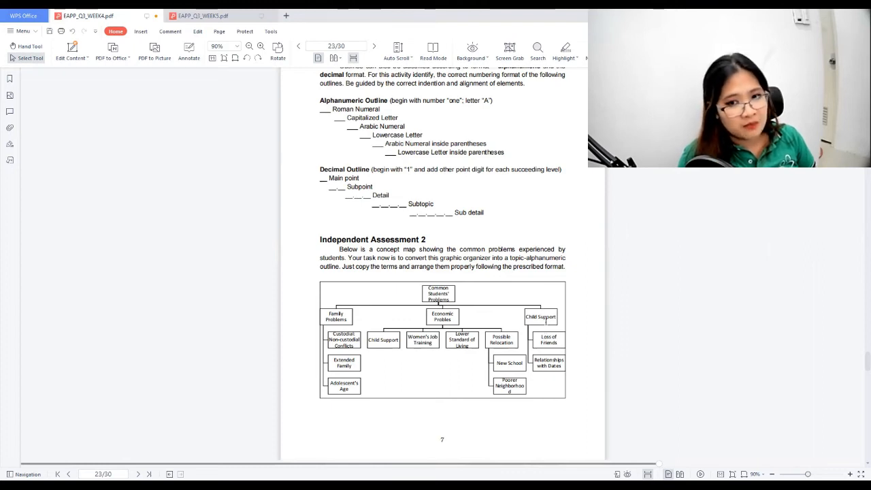
{"action": "scroll", "scroll_direction": "down", "scroll_amount": 3}
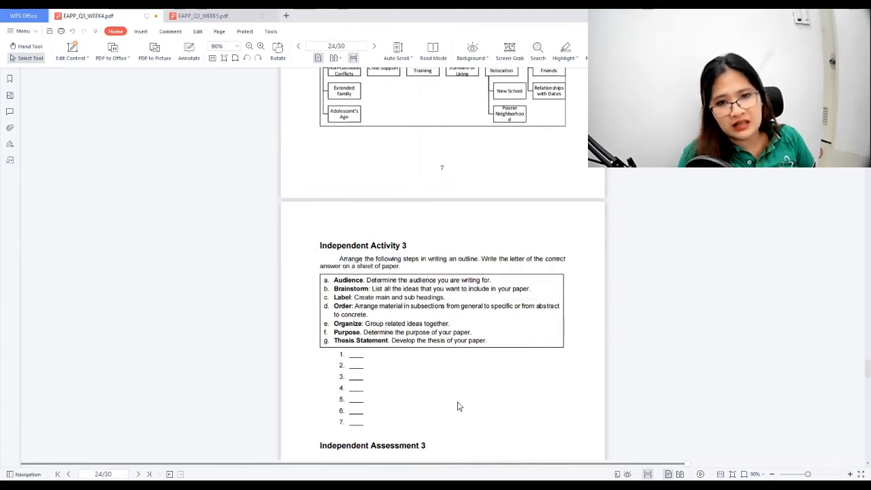
{"action": "scroll", "scroll_direction": "down", "scroll_amount": 3}
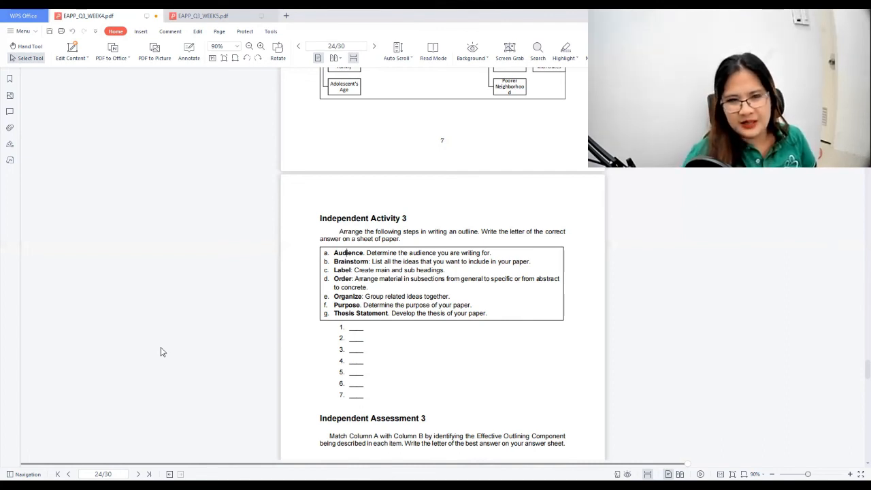
{"action": "mouse_move", "coordinate": [510, 351]}
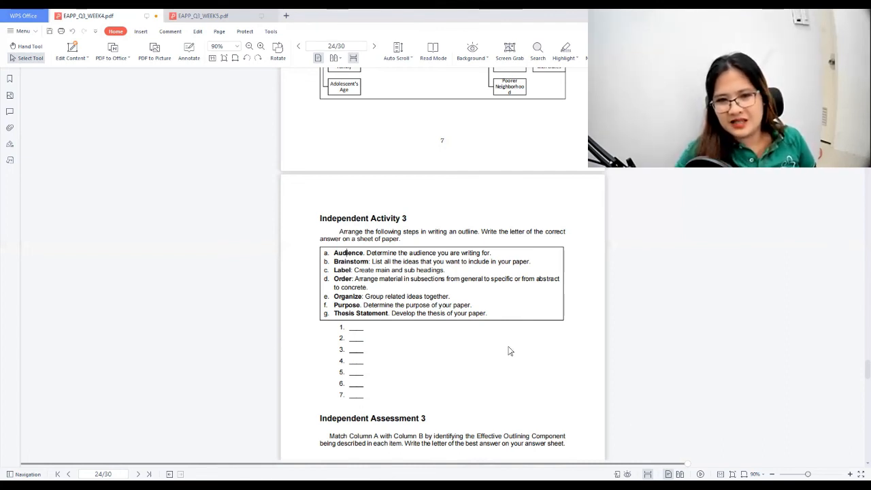
Step: Scroll through Independent Assessment 3 and What I Have Learned to page 26
{"action": "scroll", "scroll_direction": "down", "scroll_amount": 3}
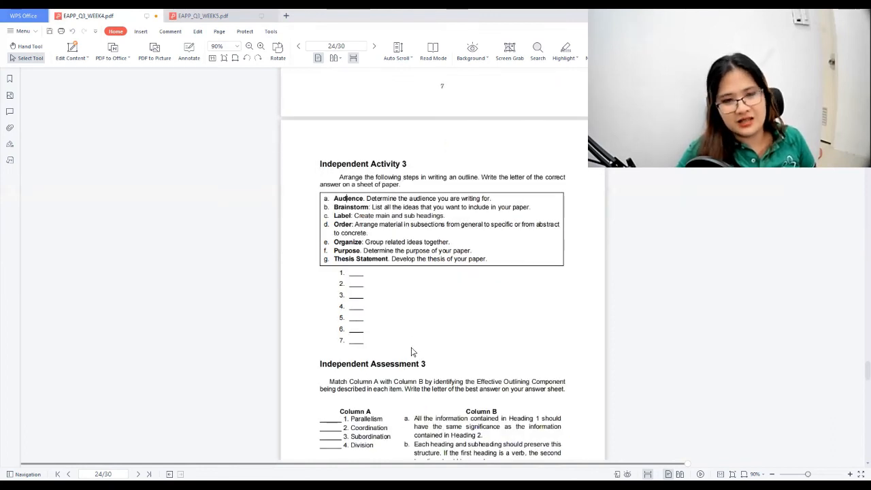
{"action": "scroll", "scroll_direction": "down", "scroll_amount": 3}
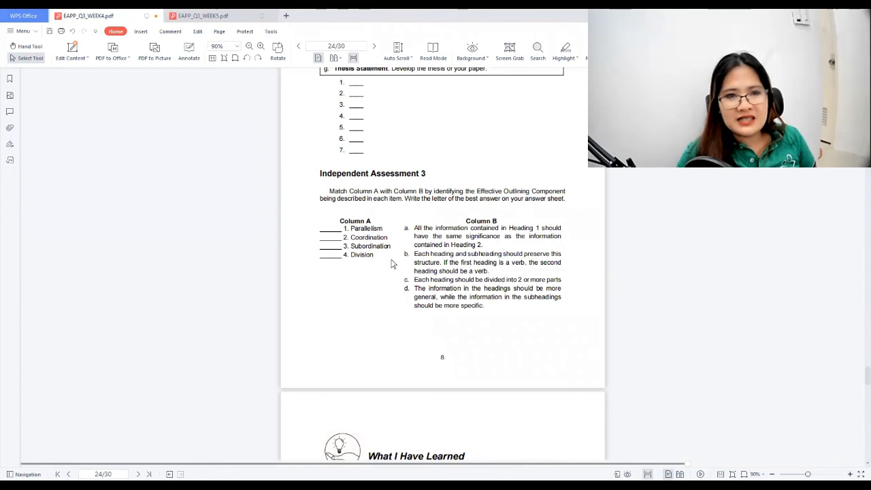
{"action": "scroll", "scroll_direction": "down", "scroll_amount": 3}
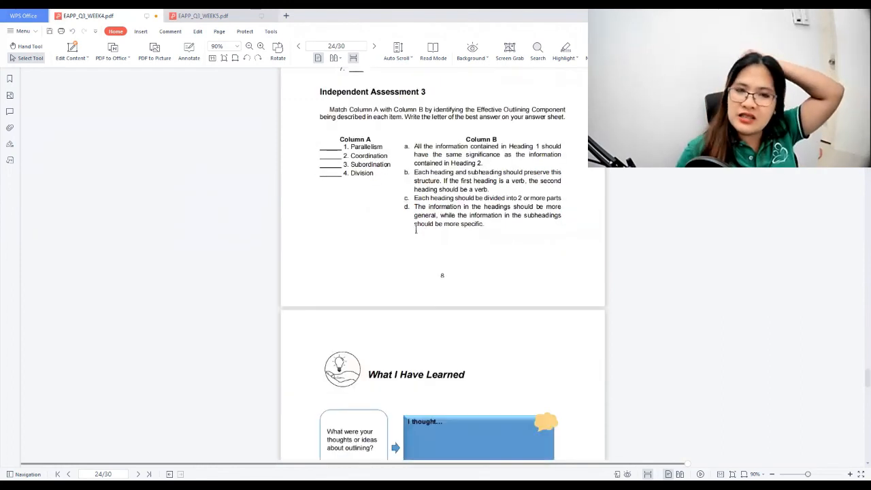
{"action": "scroll", "scroll_direction": "down", "scroll_amount": 3}
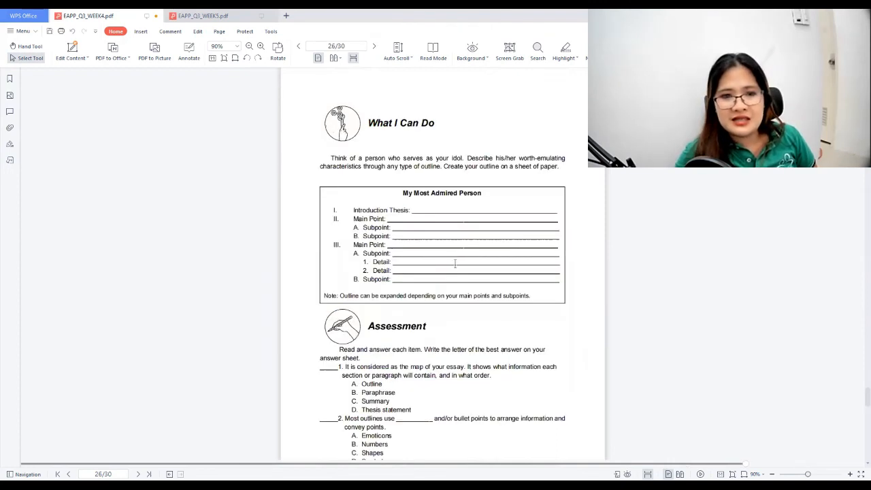
{"action": "scroll", "scroll_direction": "down", "scroll_amount": 3}
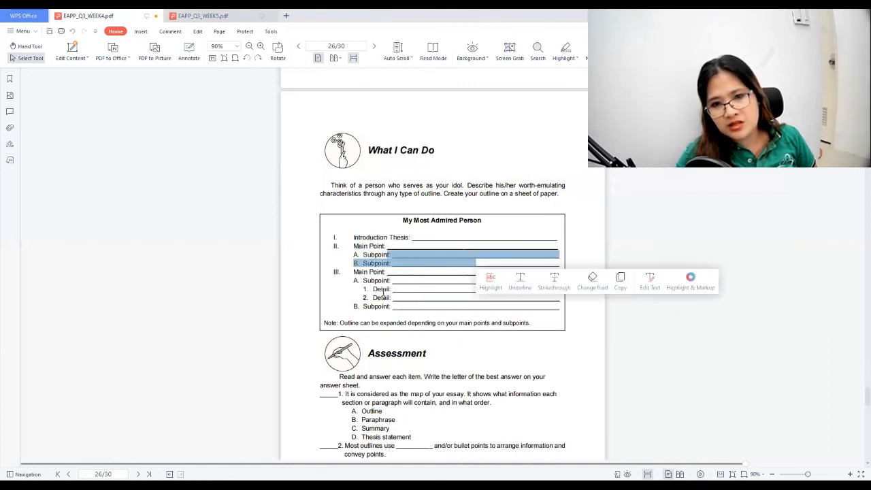
{"action": "scroll", "scroll_direction": "down", "scroll_amount": 3}
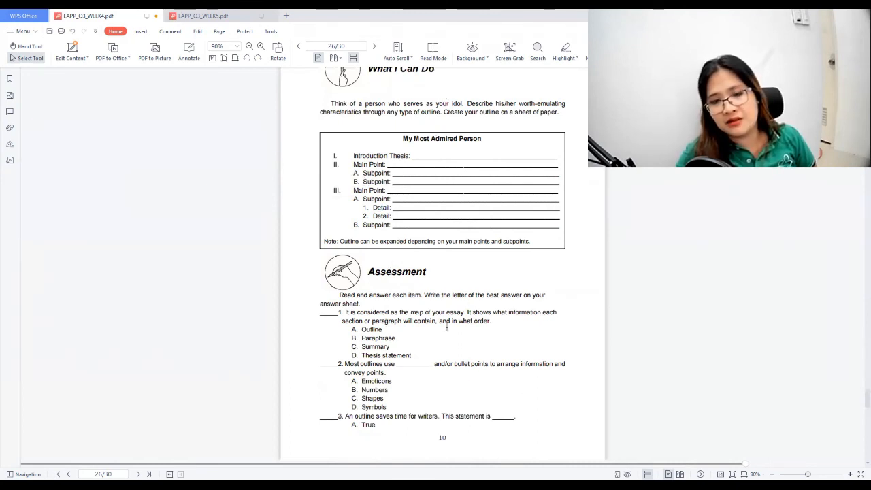
Step: Scroll to Assessment items 8–10 and the Additional Activities paragraph on effective leaders
{"action": "scroll", "scroll_direction": "down", "scroll_amount": 3}
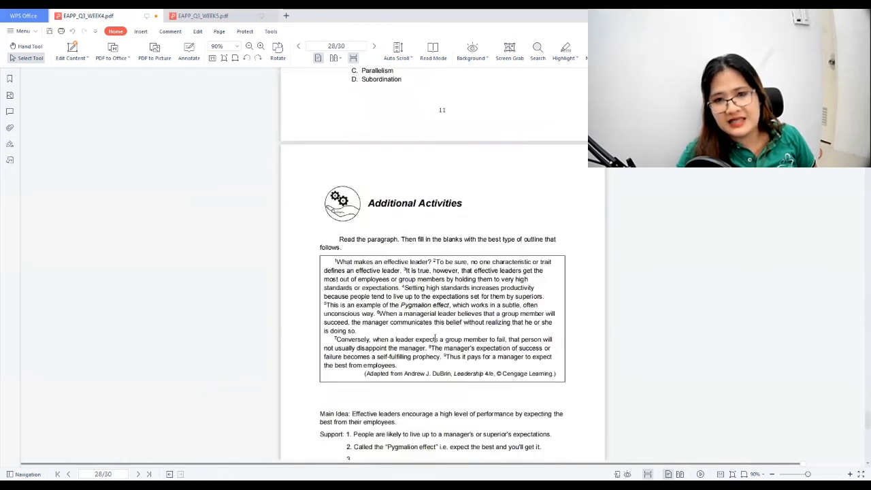
{"action": "scroll", "scroll_direction": "down", "scroll_amount": 3}
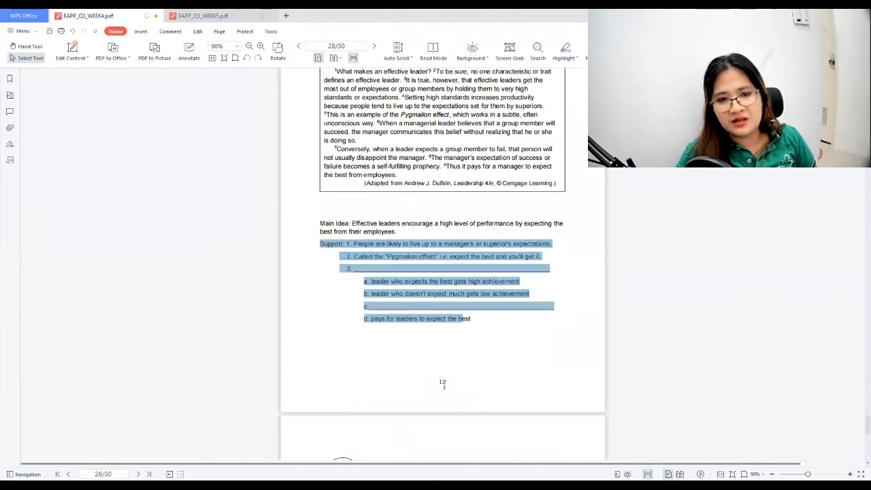
{"action": "scroll", "scroll_direction": "down", "scroll_amount": 3}
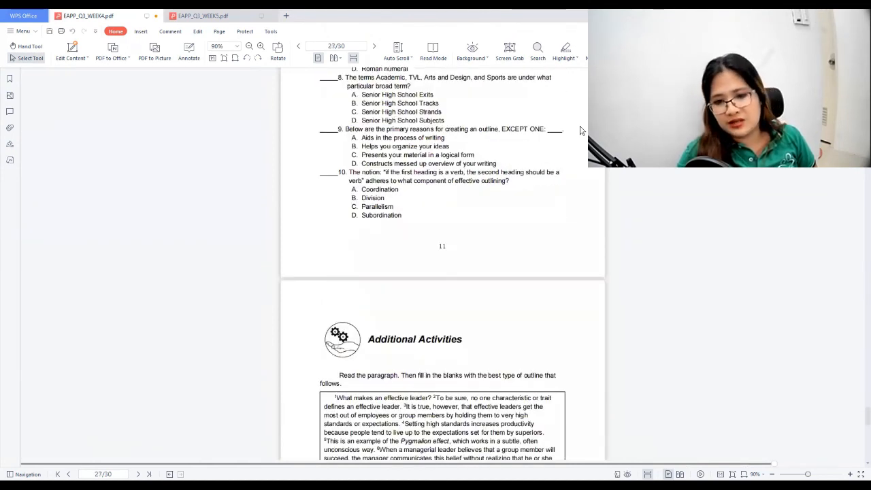
{"action": "mouse_move", "coordinate": [315, 250]}
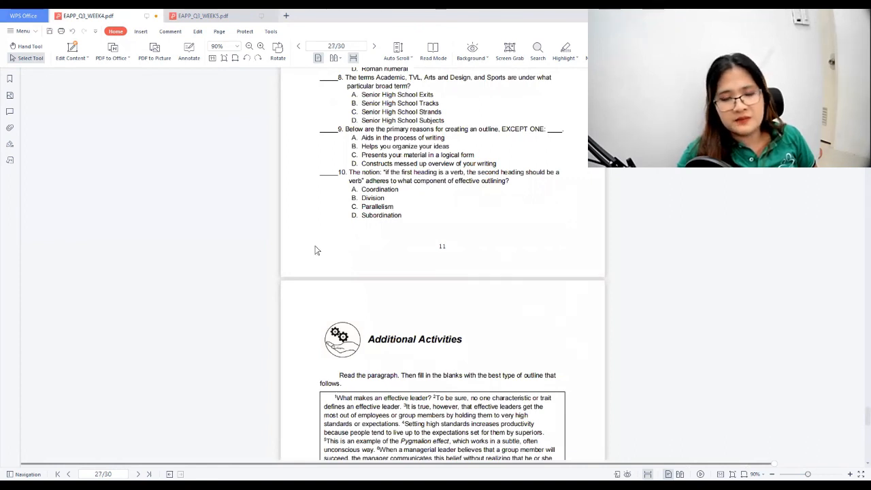